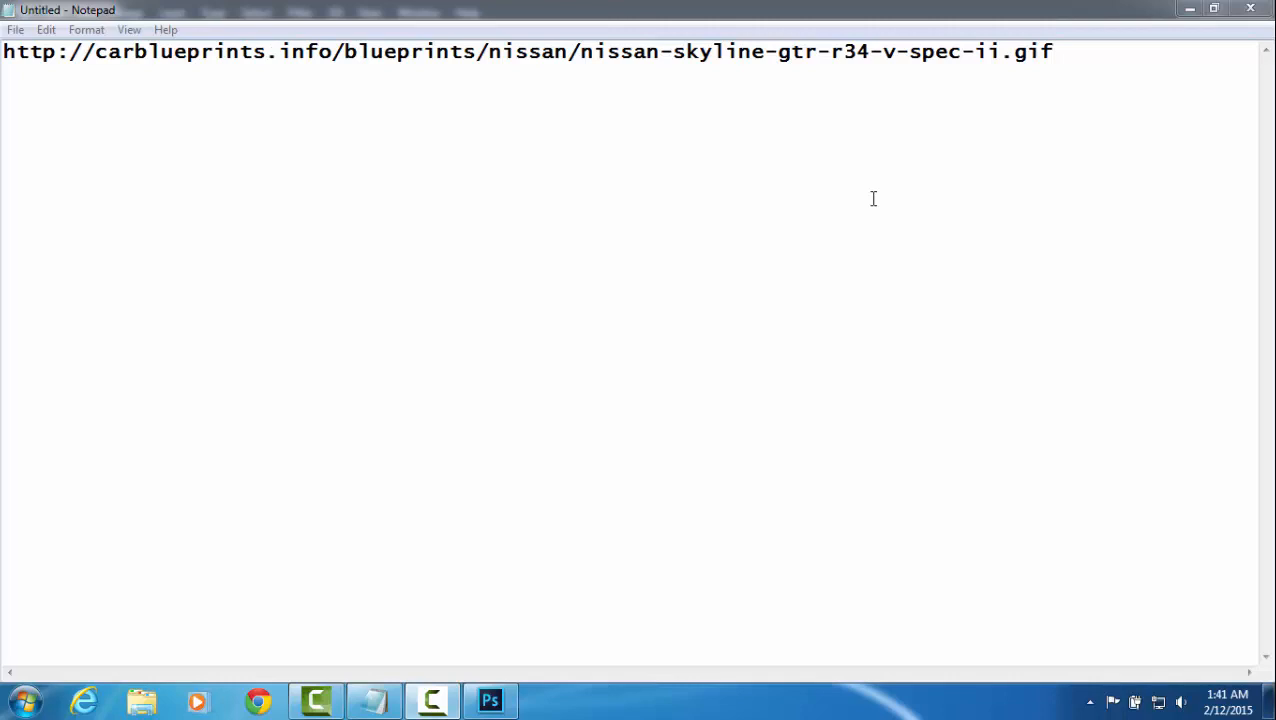
mouse_move(1076, 104)
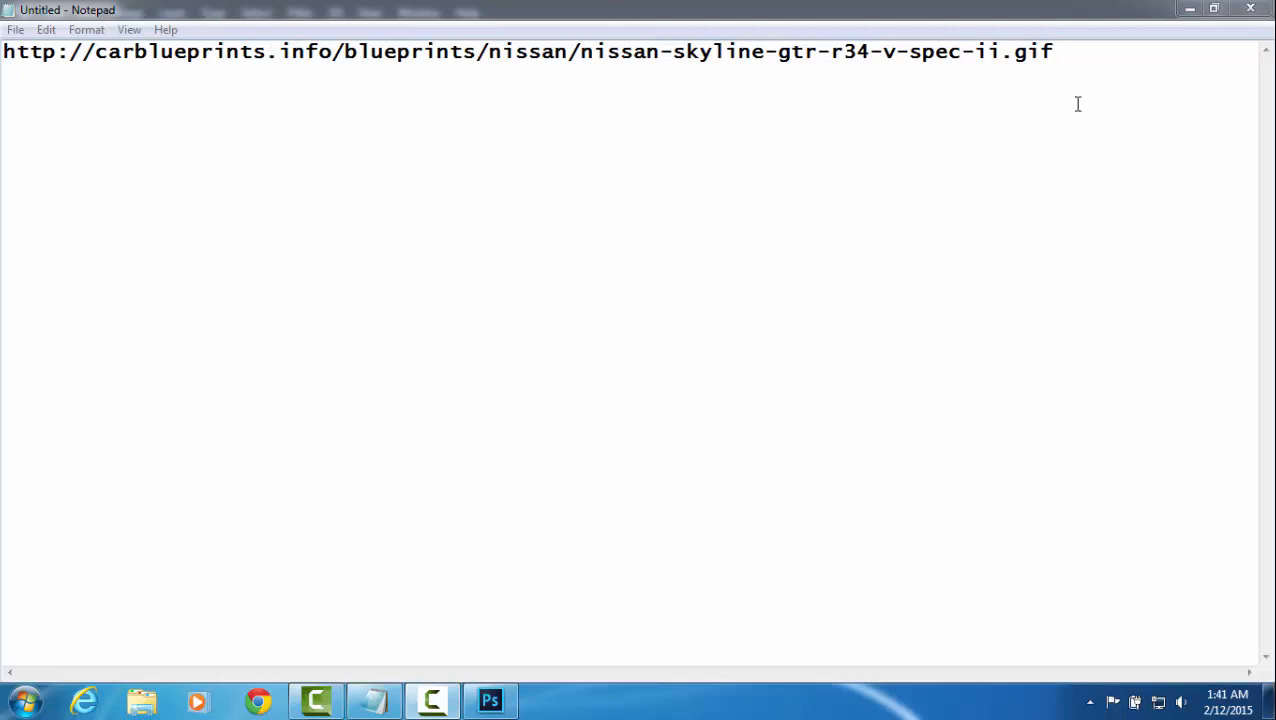
Select the whole Nissan Skyline GTR R34 blueprint link in Notepad for copying
left_click_drag(596, 52, 1050, 52)
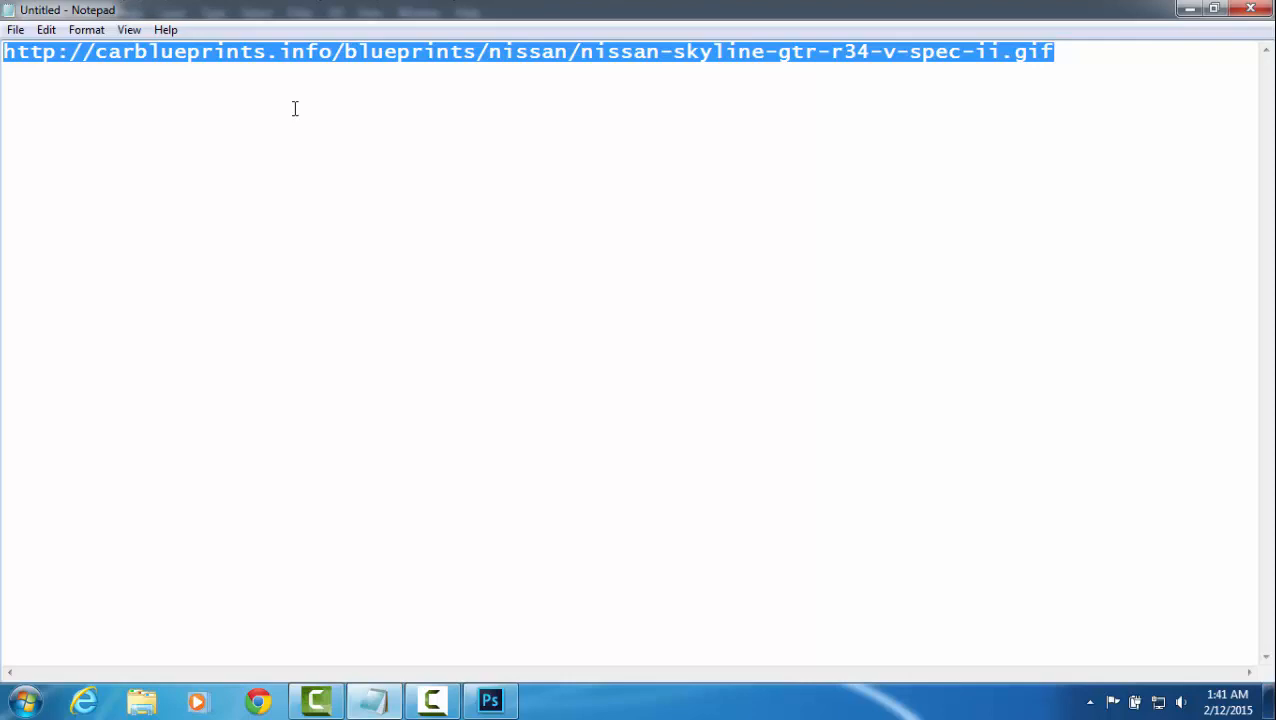
mouse_move(484, 452)
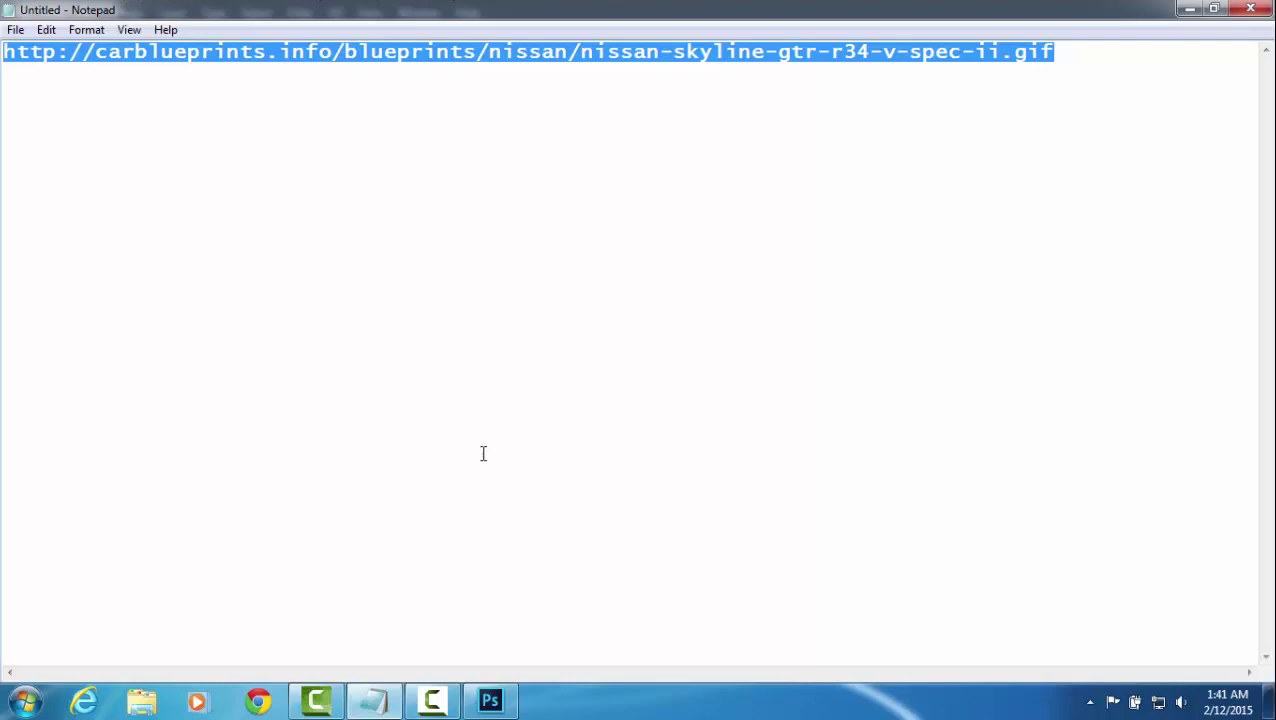
Switch to Photoshop and bring up the Open dialog showing the skyline r34 folder
left_click(492, 700)
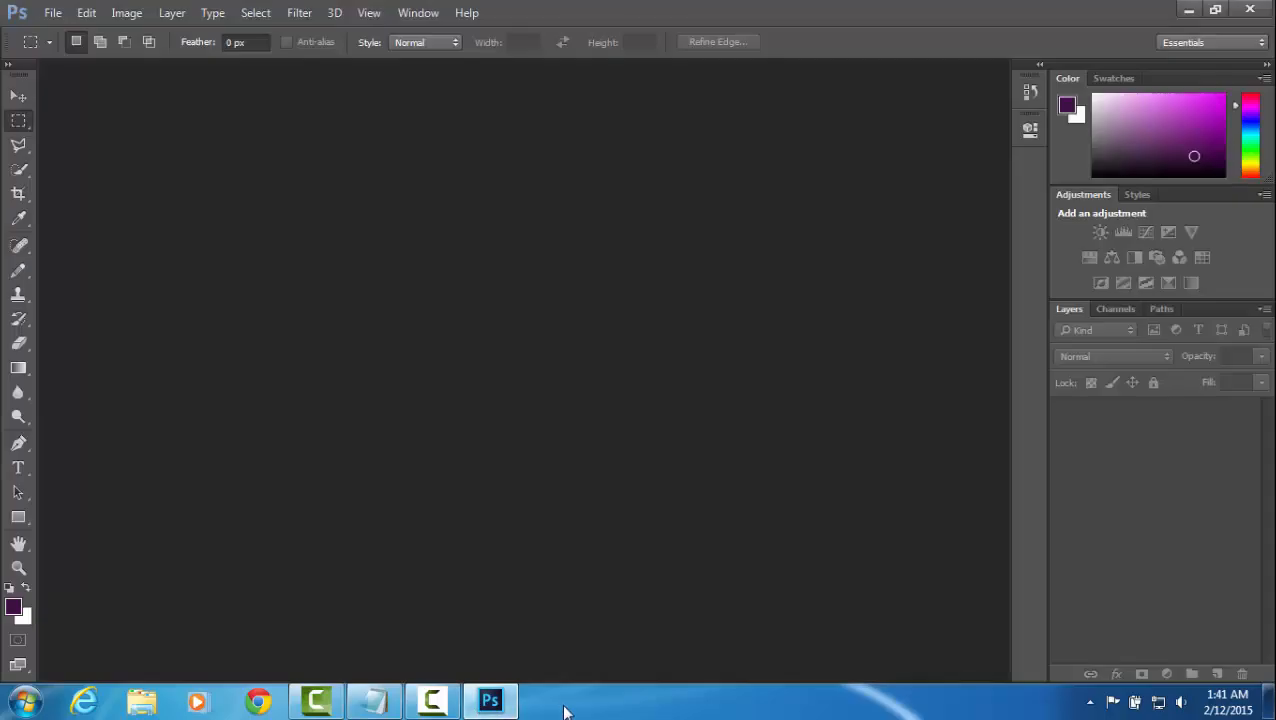
left_click(76, 12)
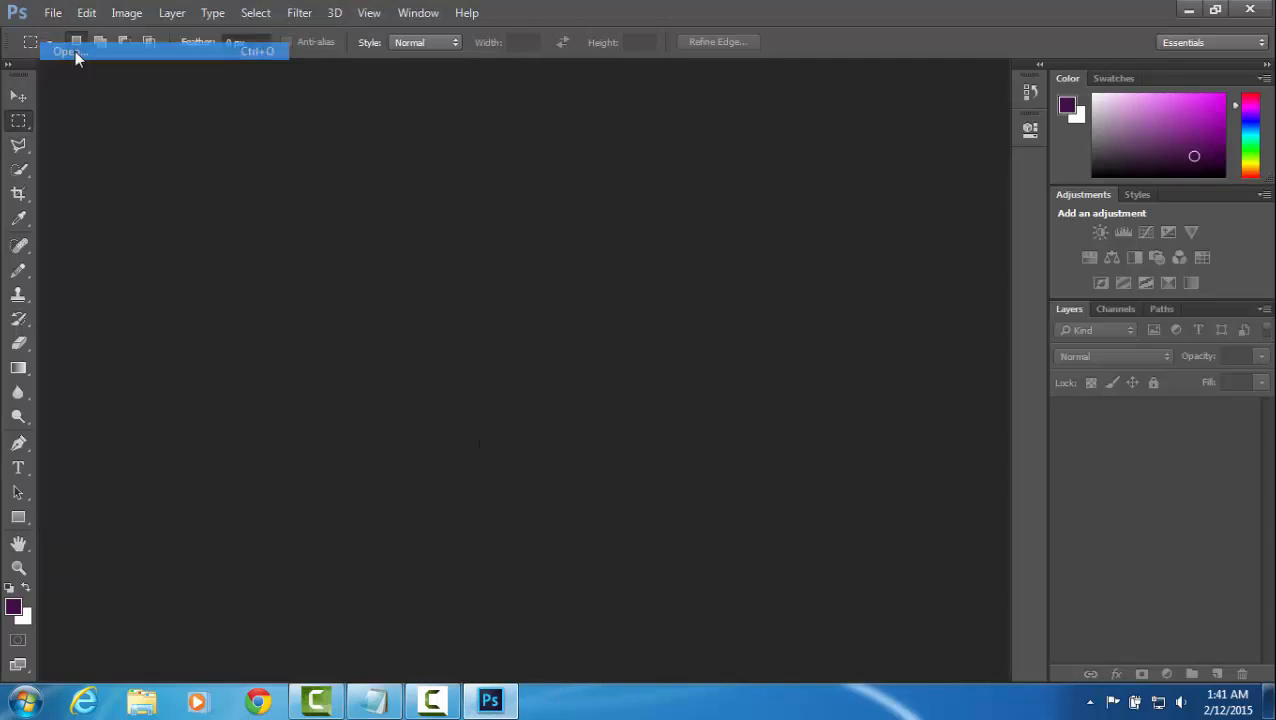
left_click(72, 48)
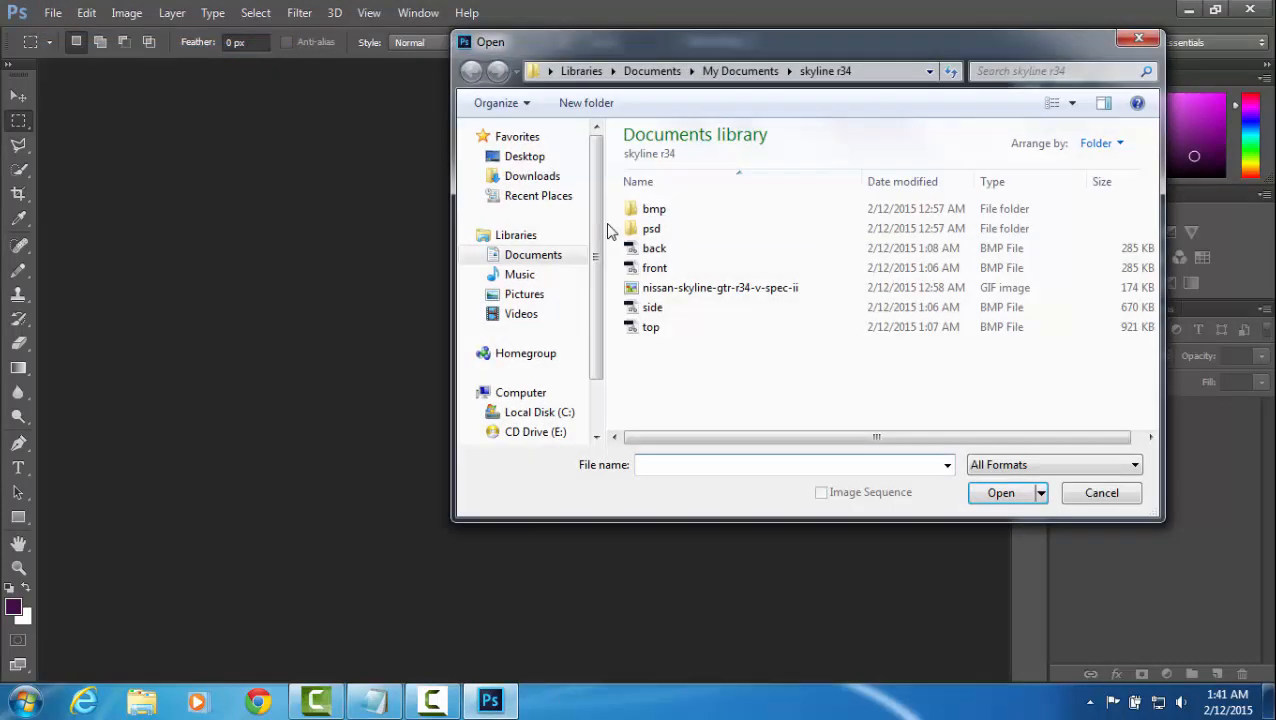
mouse_move(732, 290)
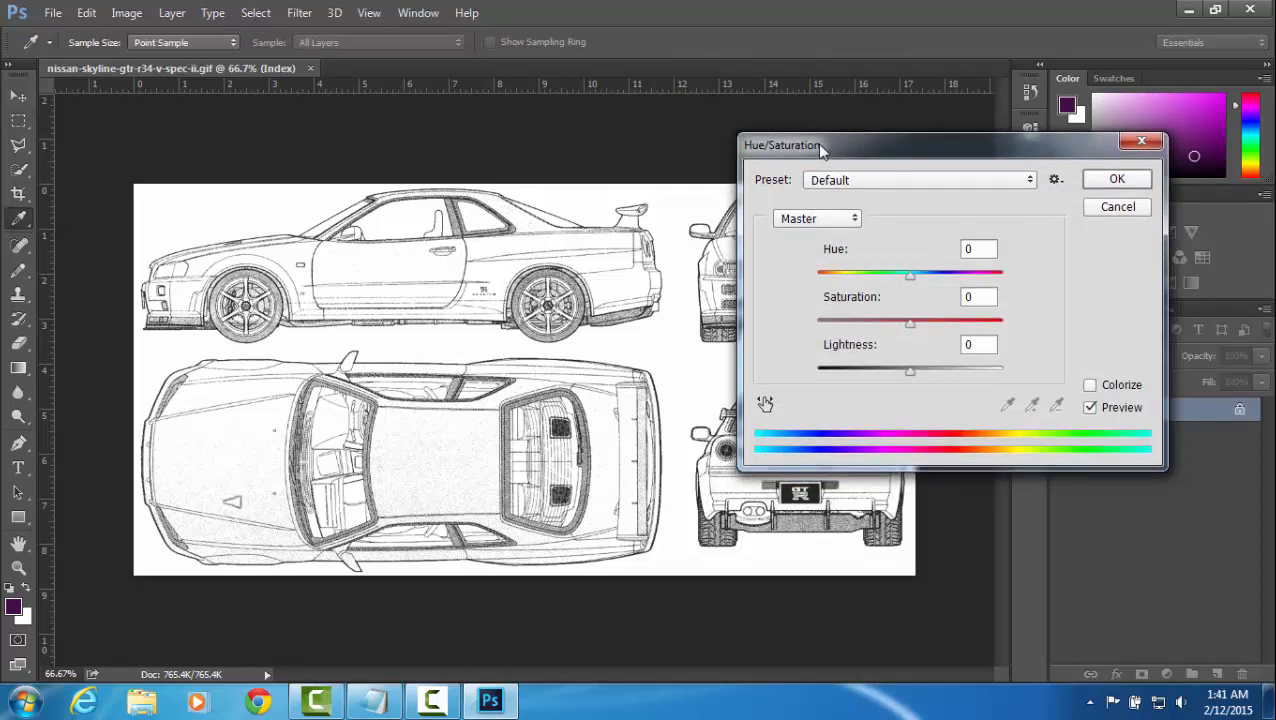
Lower the Hue/Saturation Lightness so the white blueprint background becomes mid grey
left_click(978, 344)
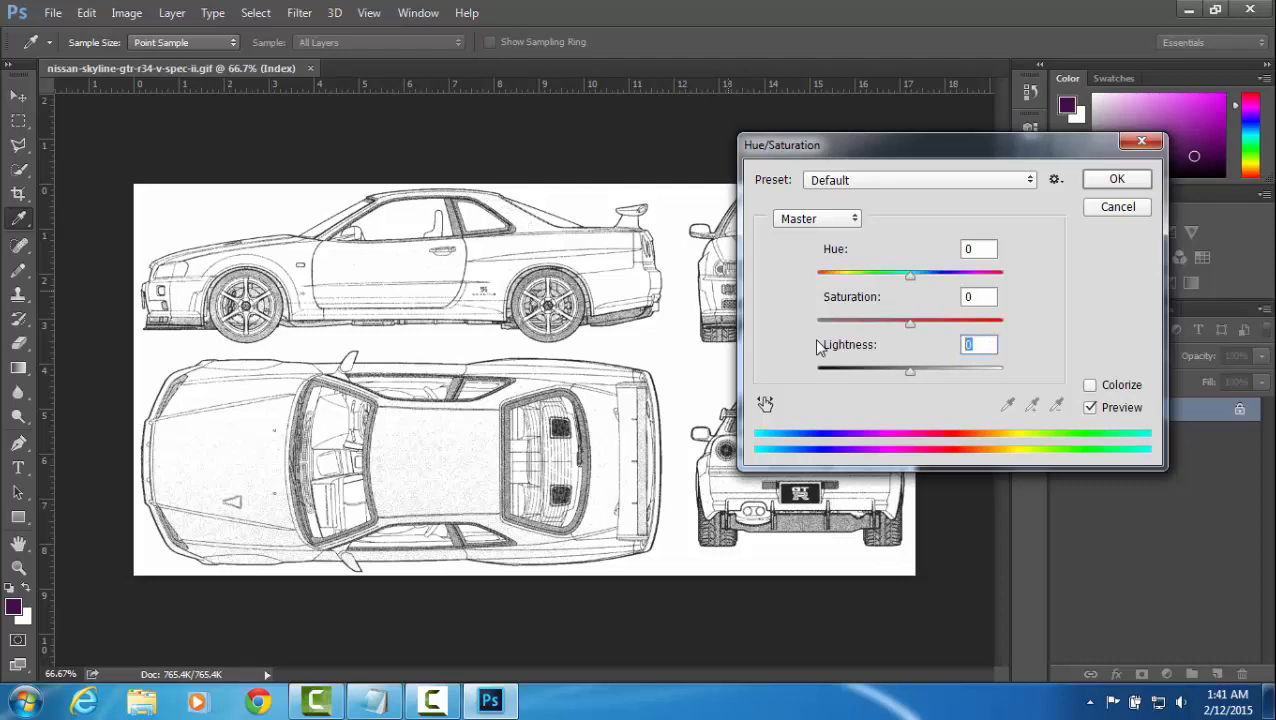
left_click_drag(910, 368, 896, 368)
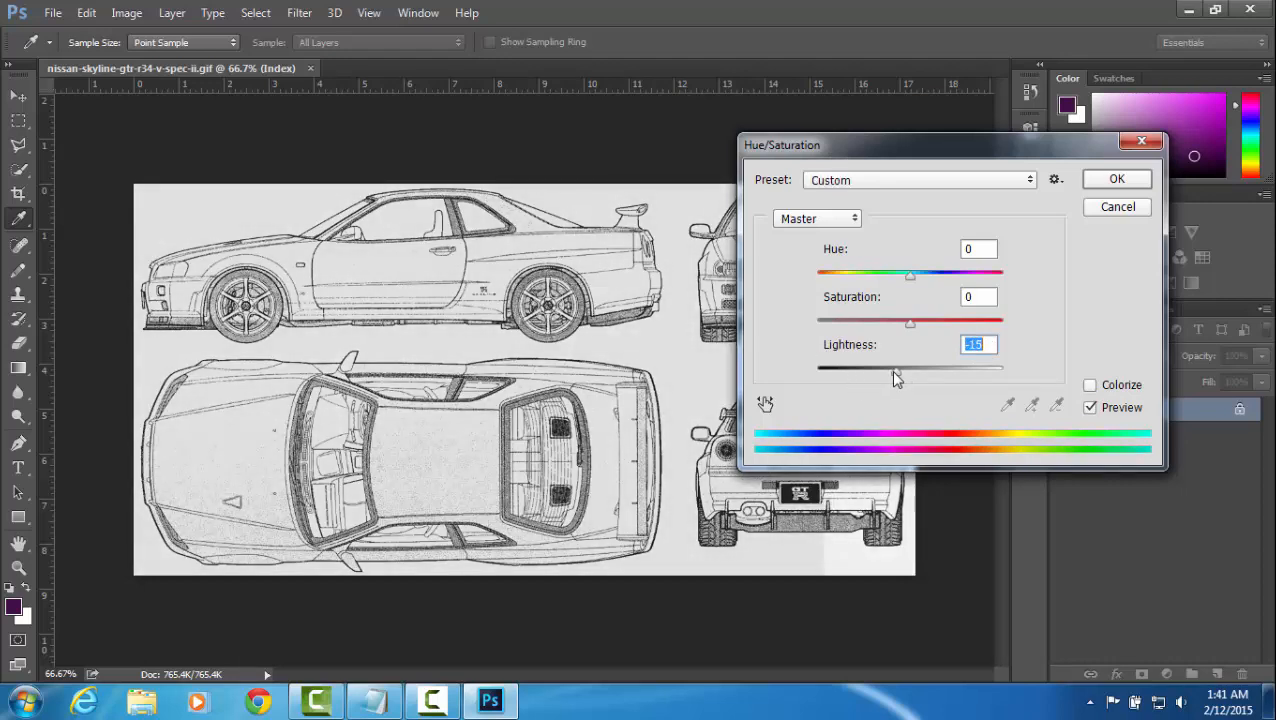
left_click_drag(896, 368, 868, 368)
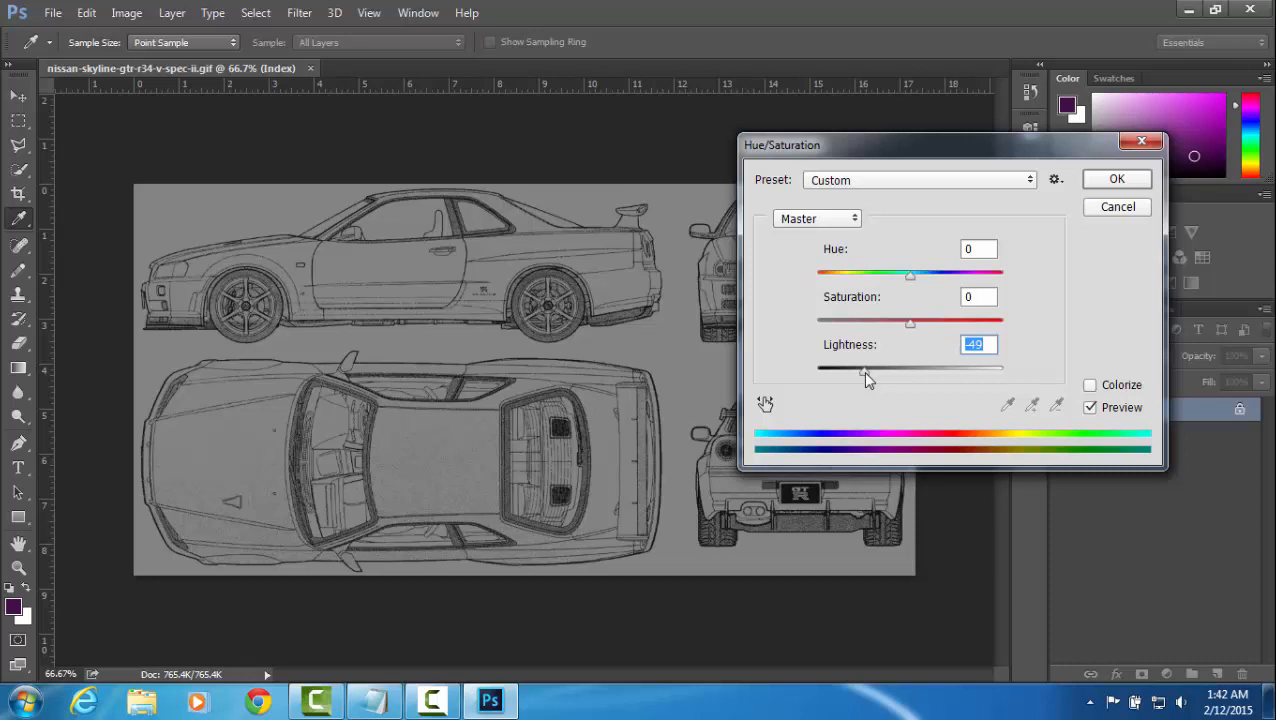
left_click_drag(868, 368, 864, 368)
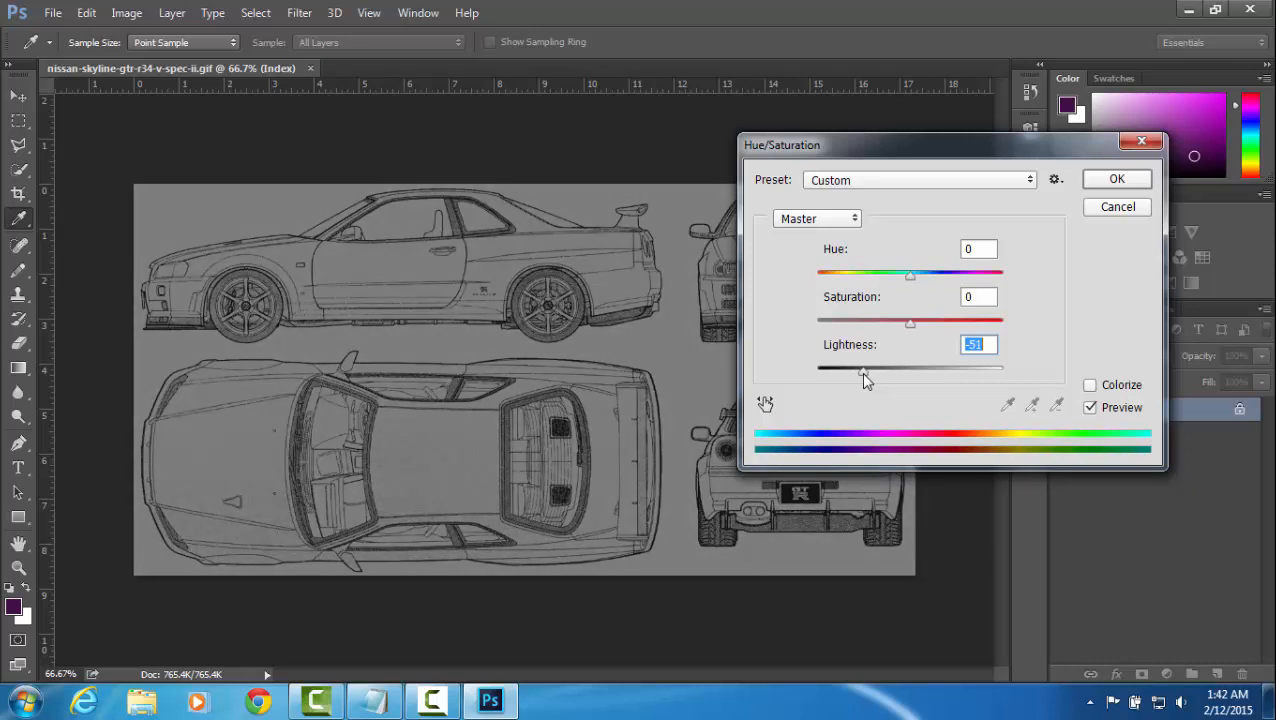
left_click_drag(862, 368, 870, 368)
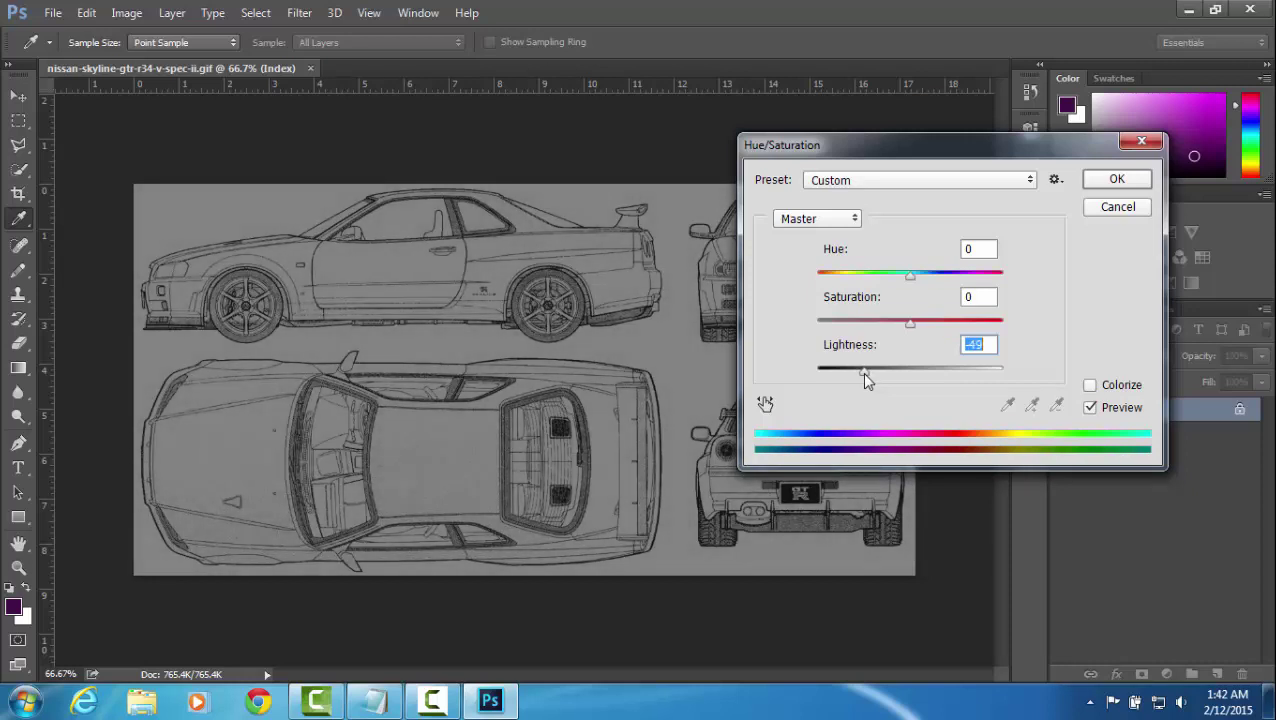
left_click_drag(870, 368, 862, 368)
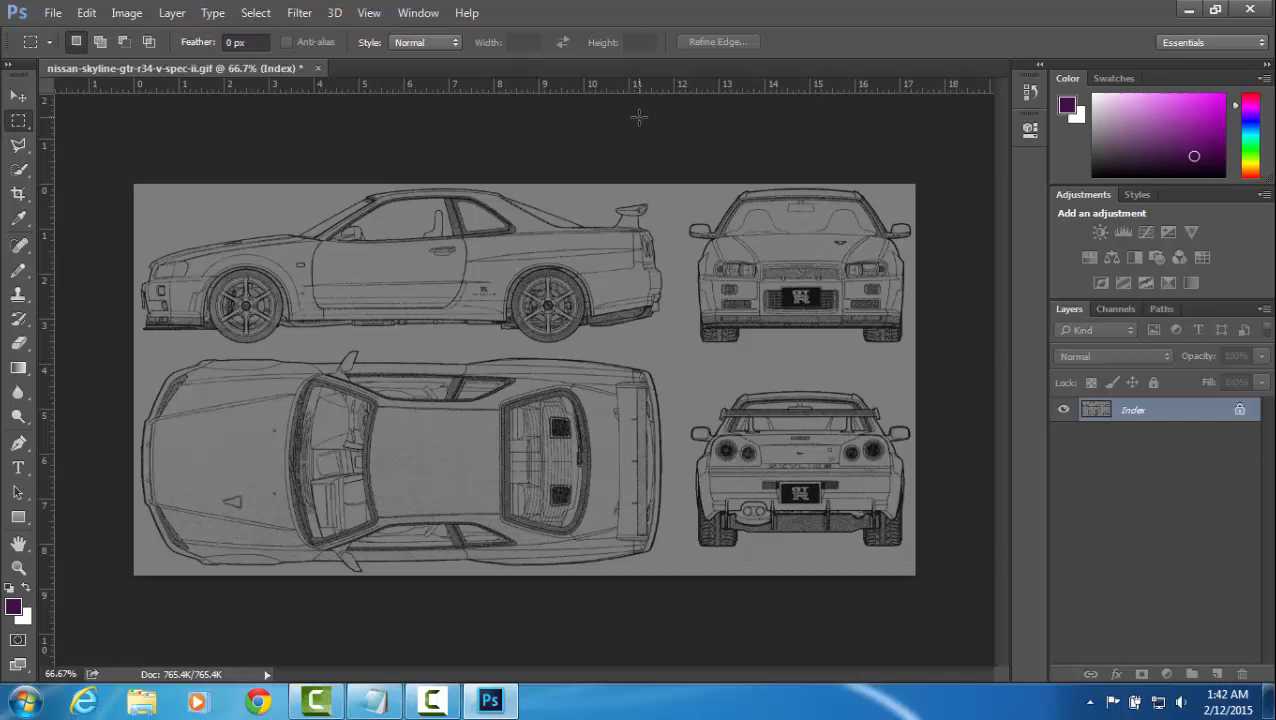
mouse_move(578, 100)
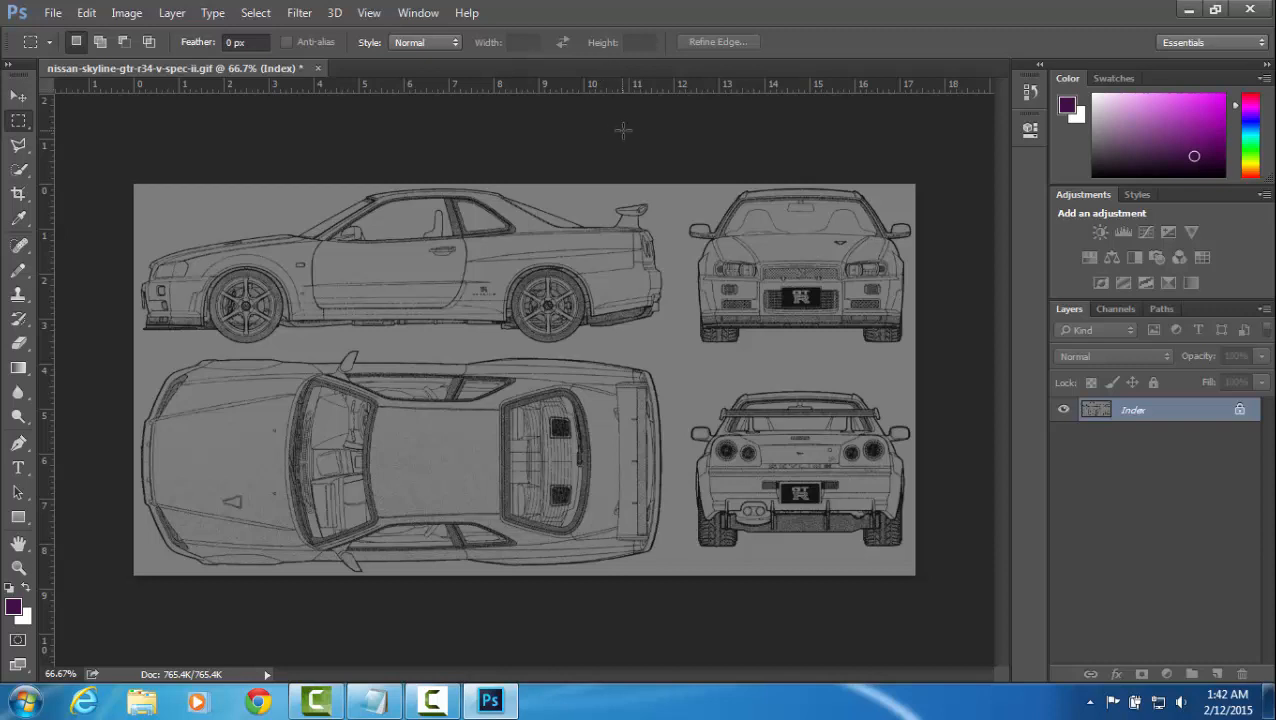
mouse_move(600, 82)
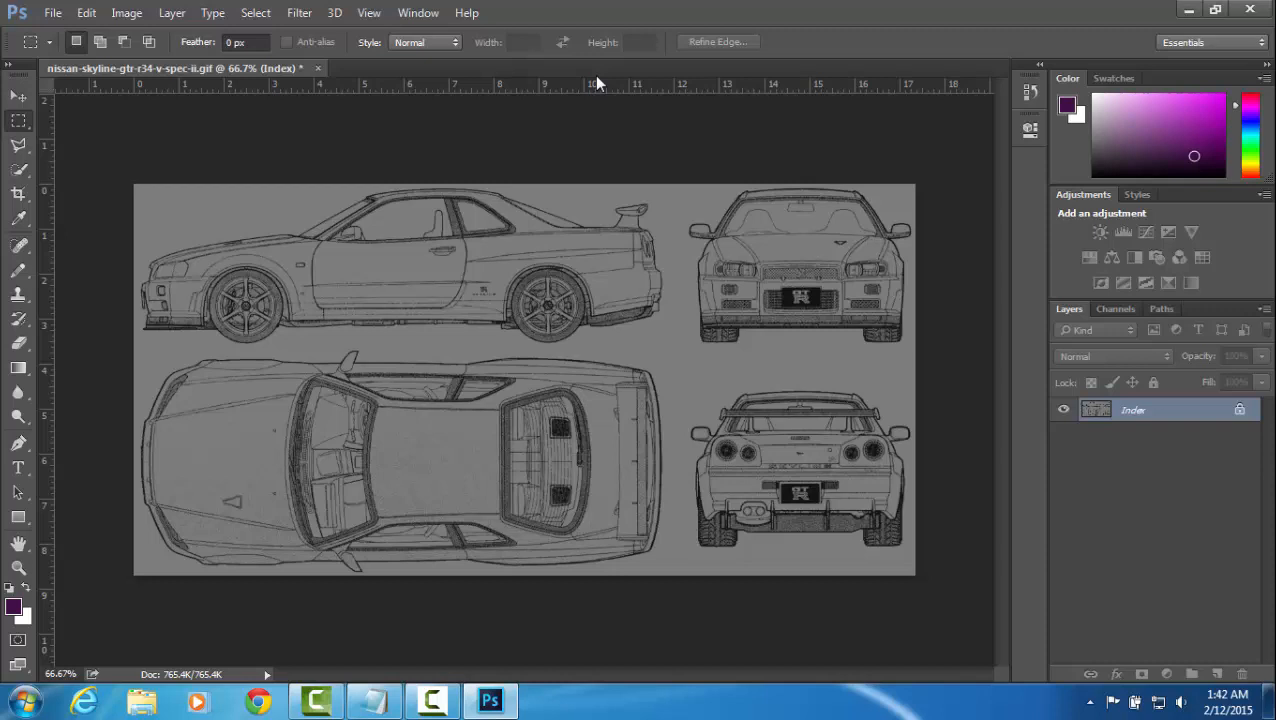
mouse_move(632, 88)
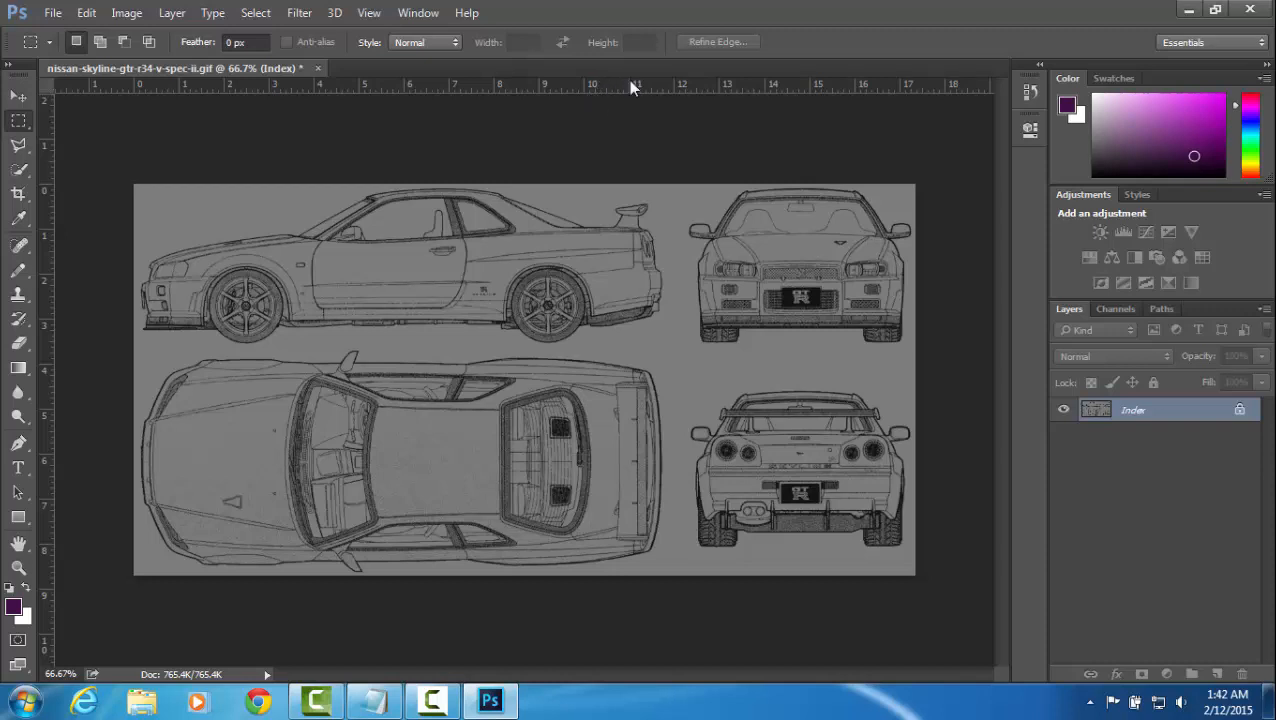
Pull a horizontal guide from the top ruler and line it up near the blueprint's top edge
left_click_drag(610, 84, 610, 156)
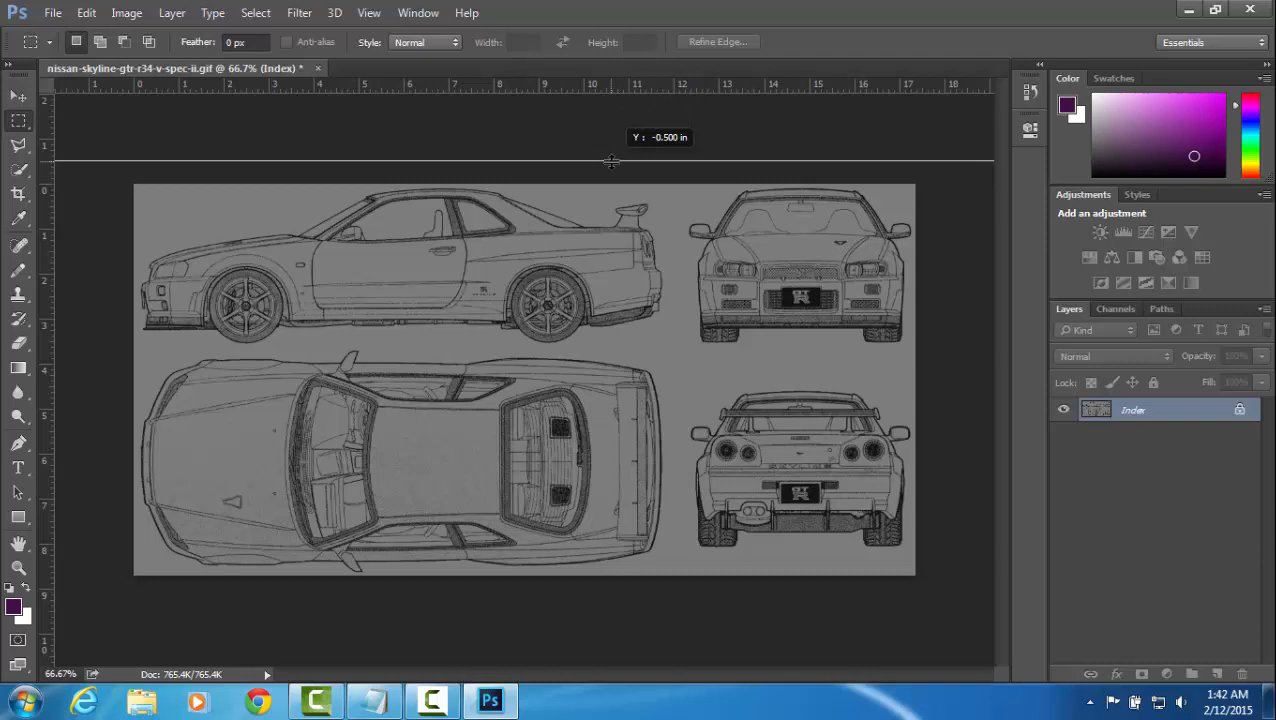
left_click_drag(610, 160, 602, 200)
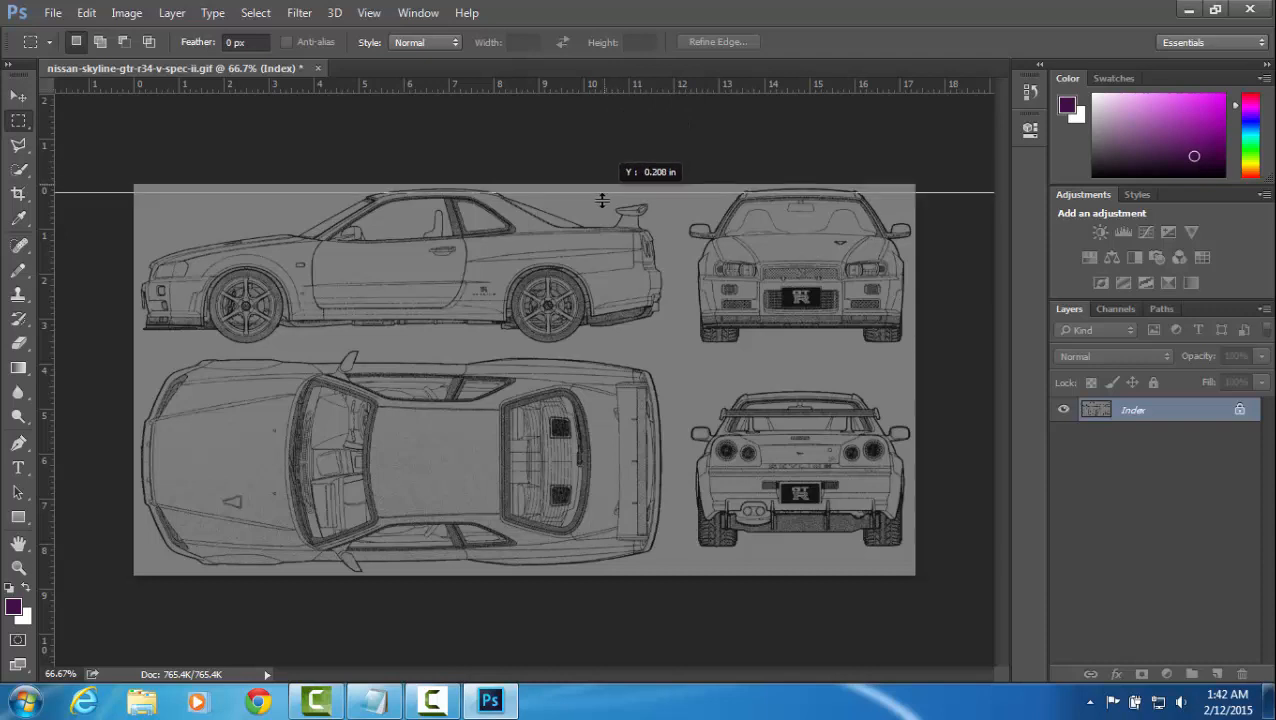
left_click_drag(602, 190, 602, 206)
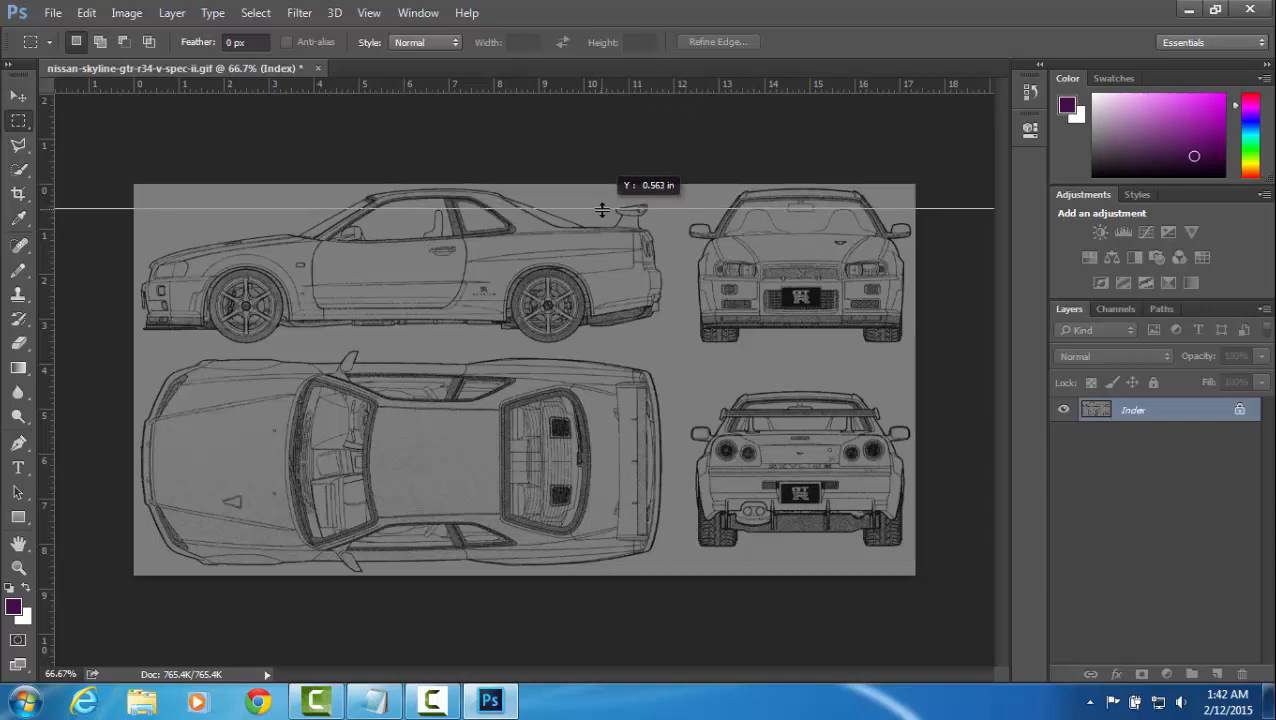
left_click_drag(602, 210, 602, 202)
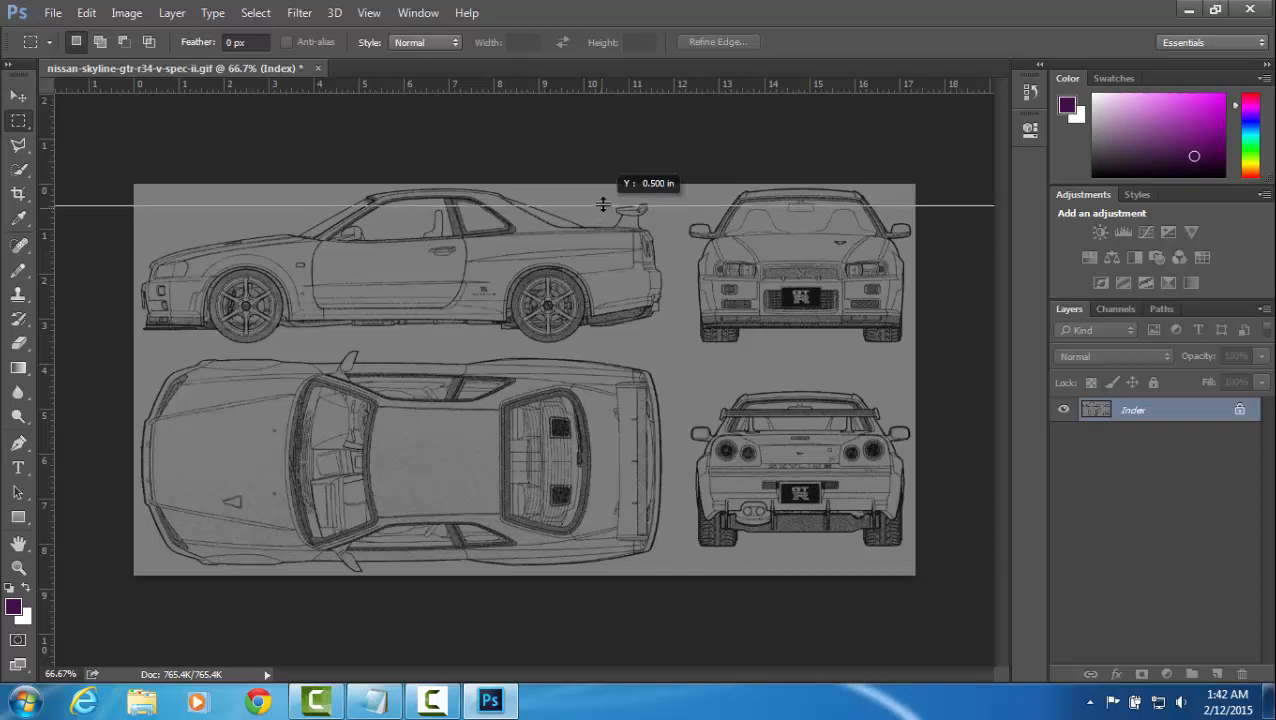
left_click_drag(604, 204, 606, 194)
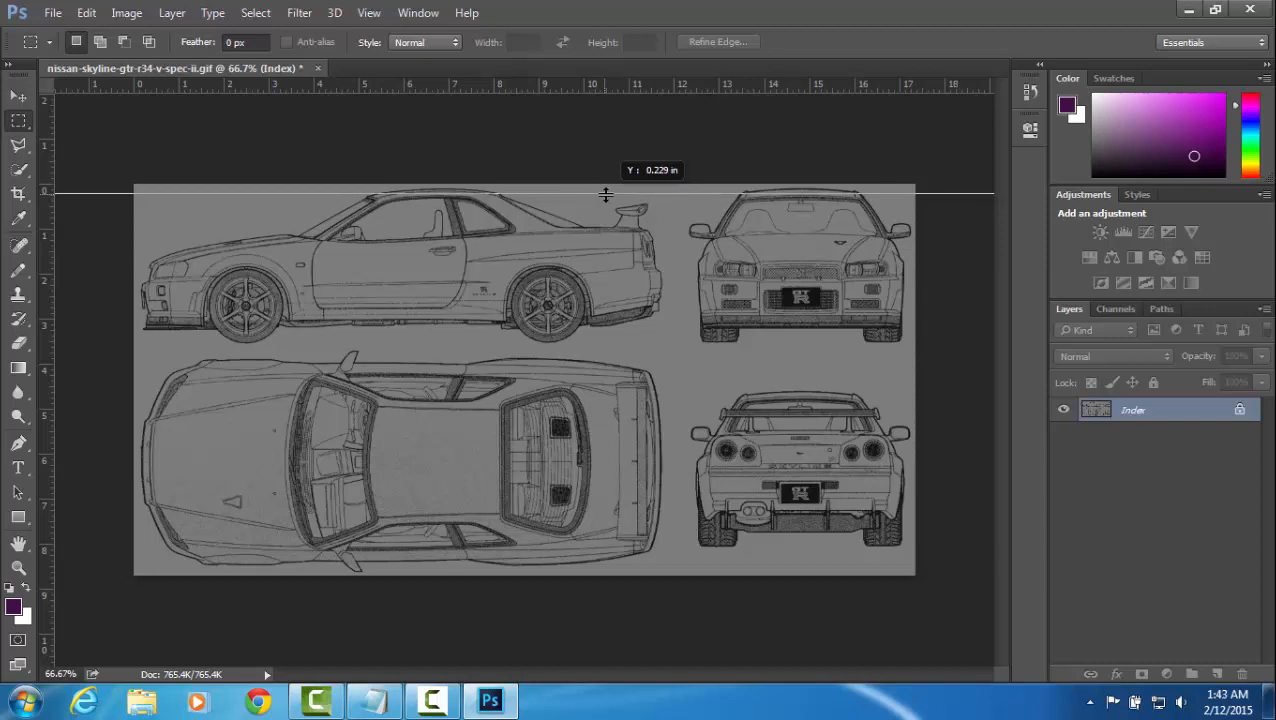
left_click_drag(608, 194, 608, 190)
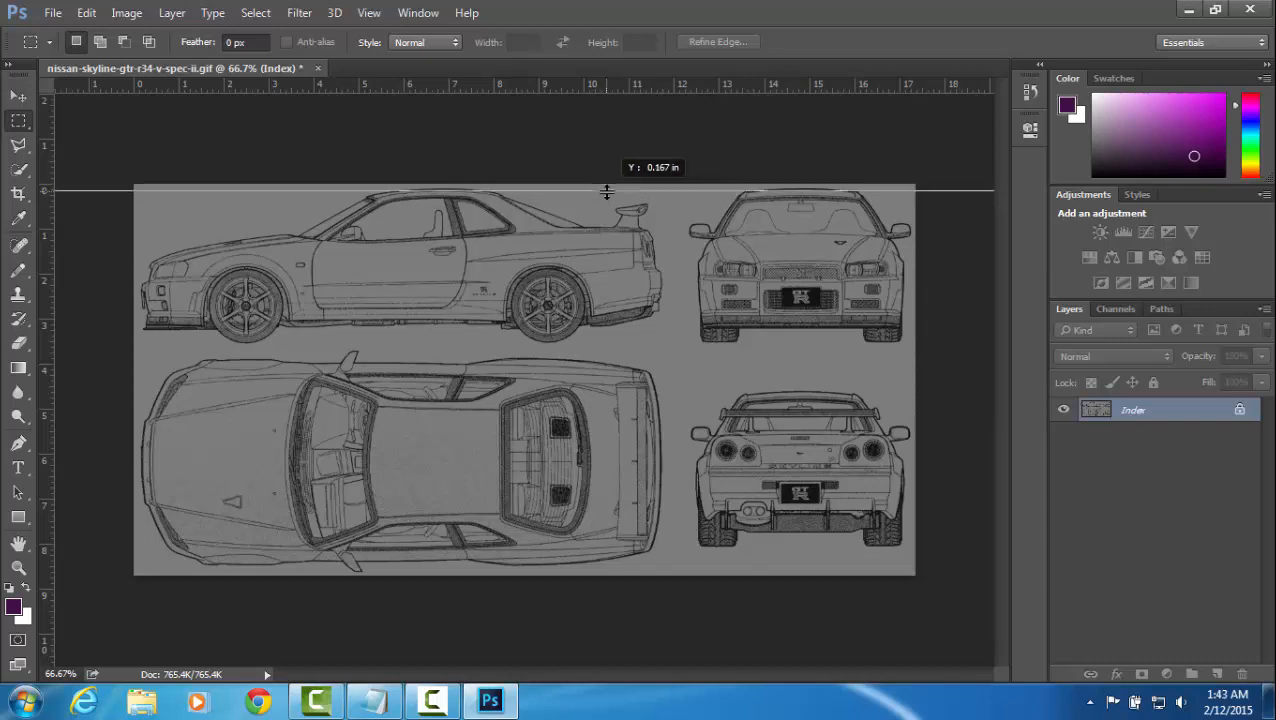
left_click_drag(608, 190, 612, 236)
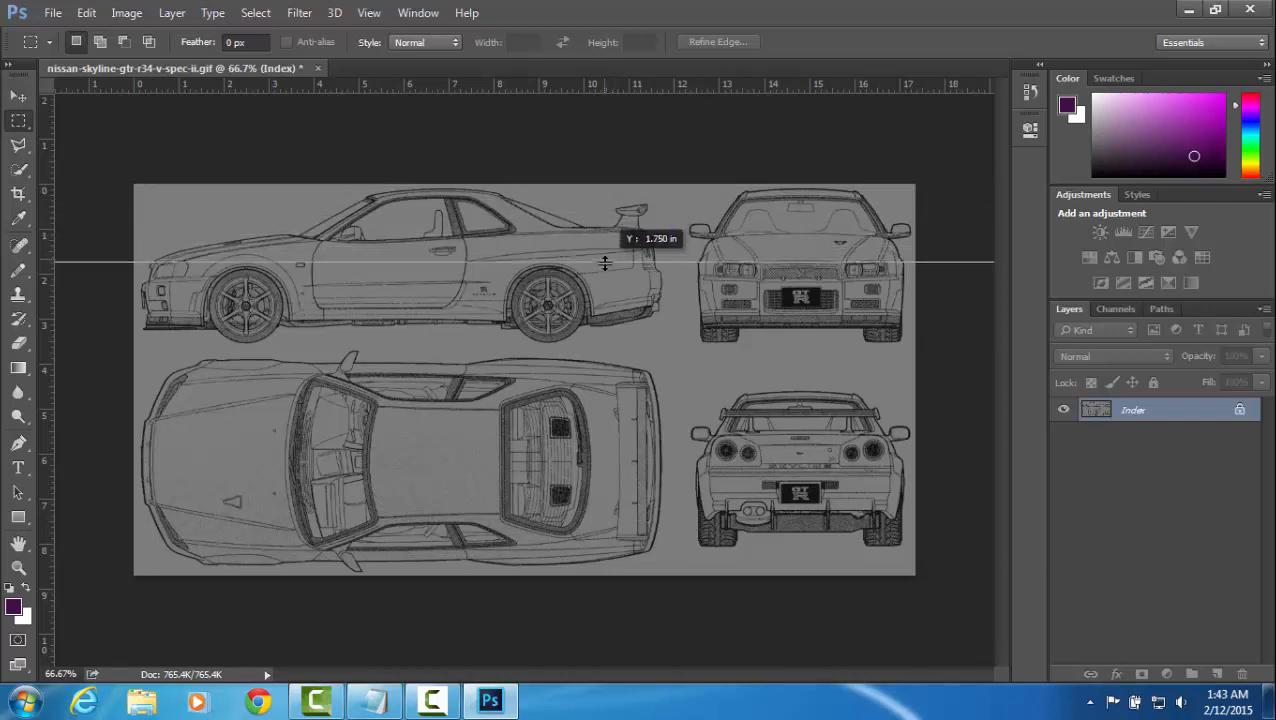
Reposition the horizontal guide down over the car, settling it near the side view's roofline
left_click_drag(604, 264, 604, 260)
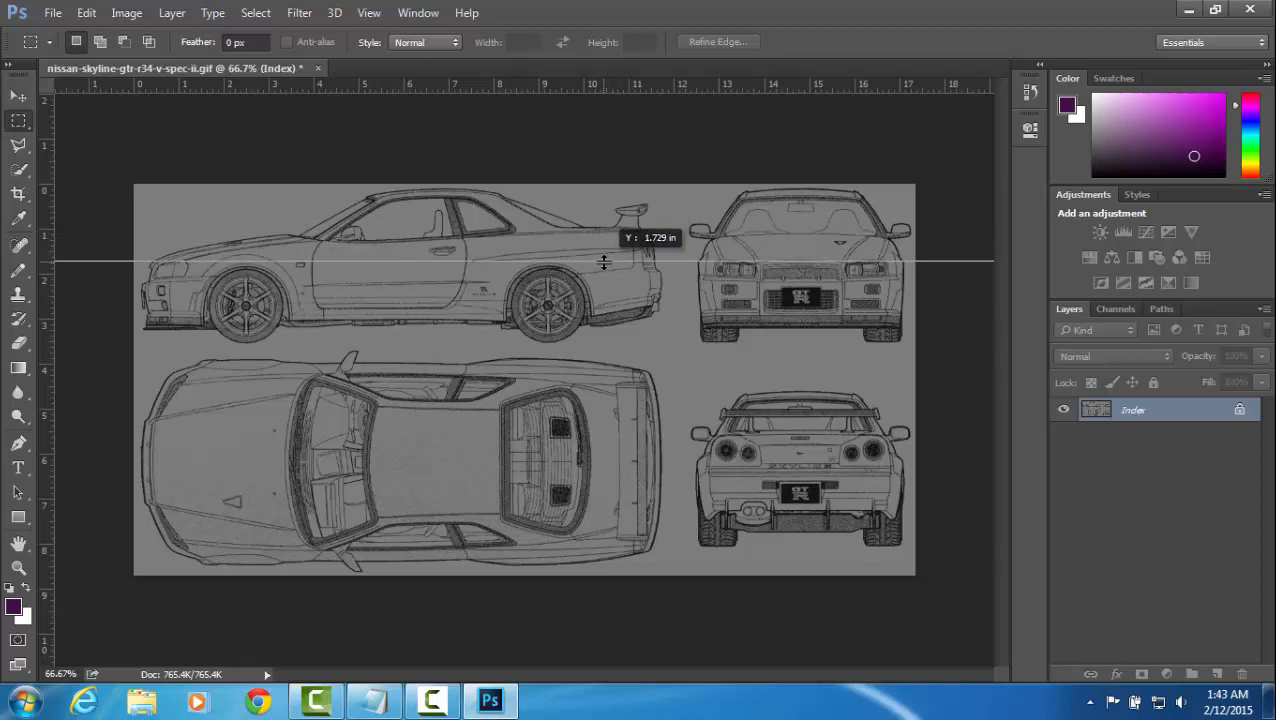
left_click_drag(604, 262, 600, 280)
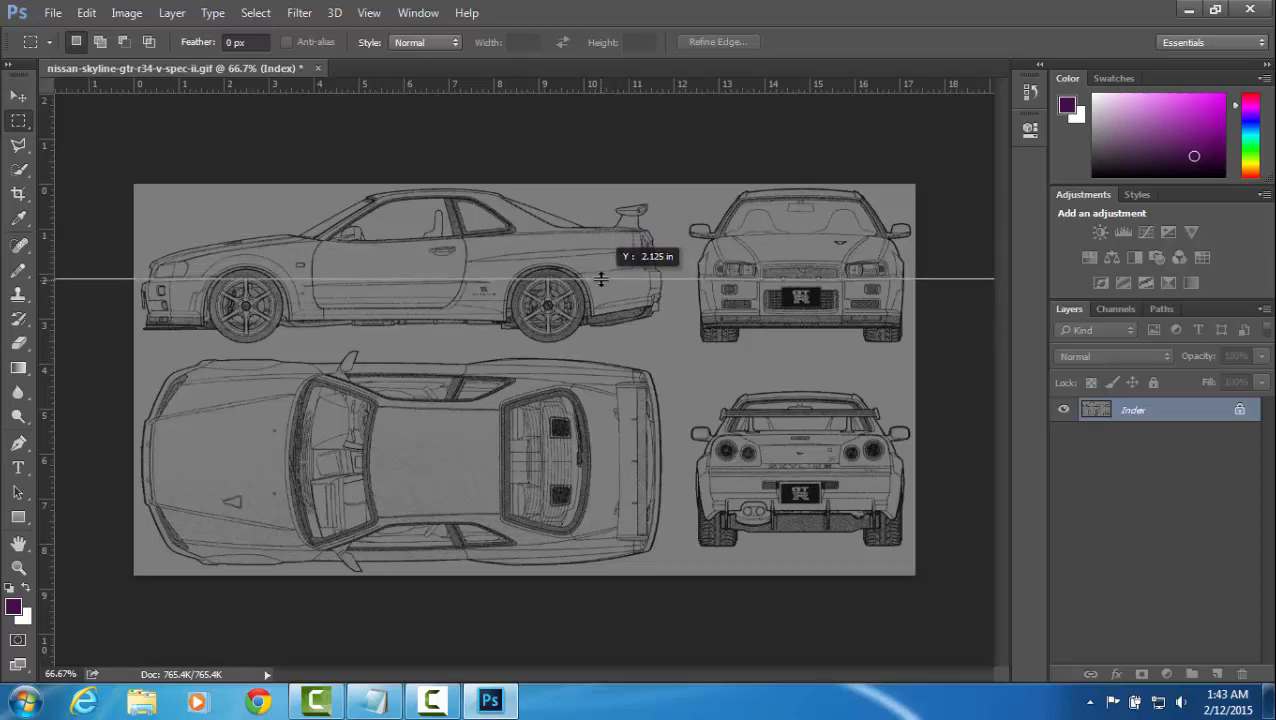
left_click_drag(600, 278, 600, 276)
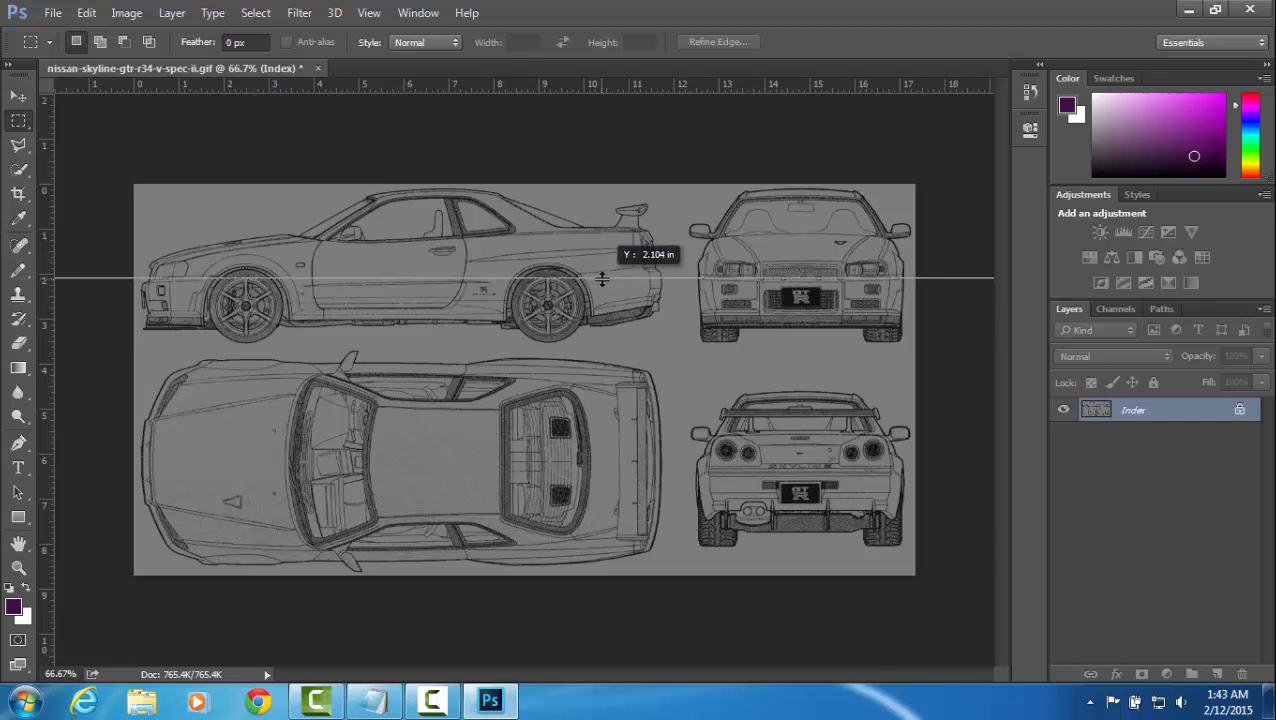
left_click_drag(600, 278, 600, 292)
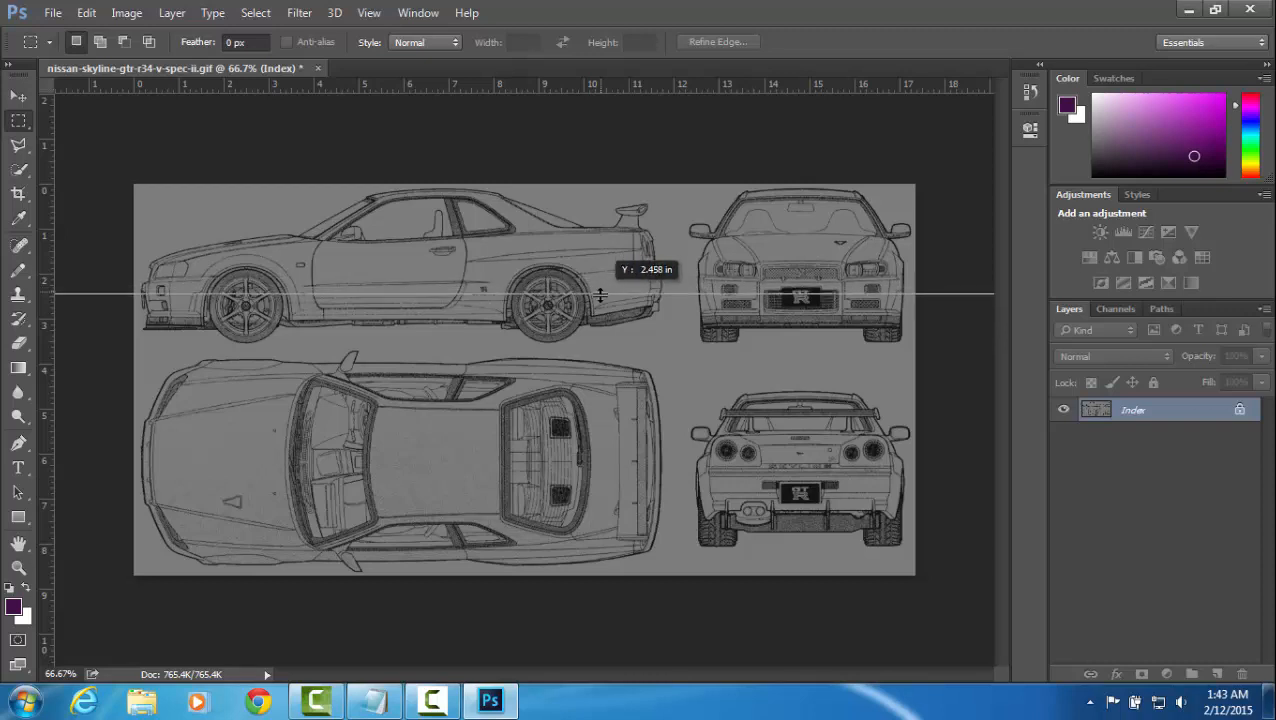
left_click_drag(600, 296, 596, 312)
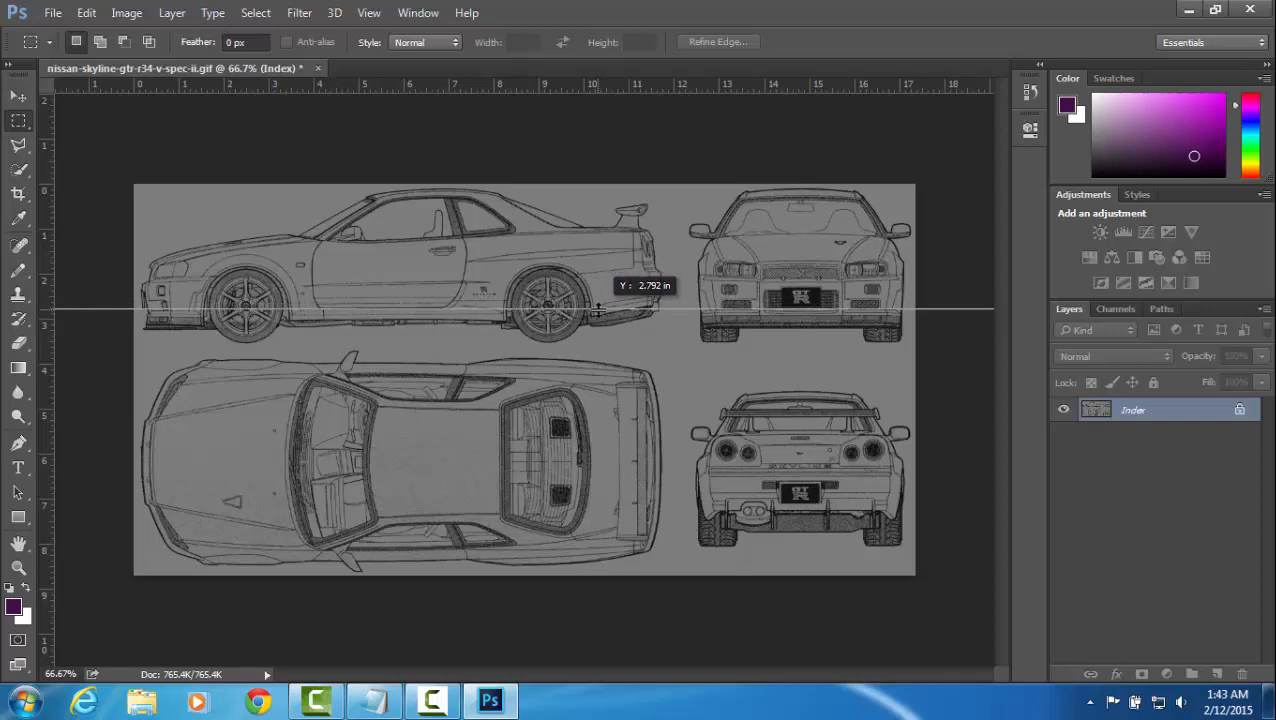
left_click_drag(596, 308, 620, 258)
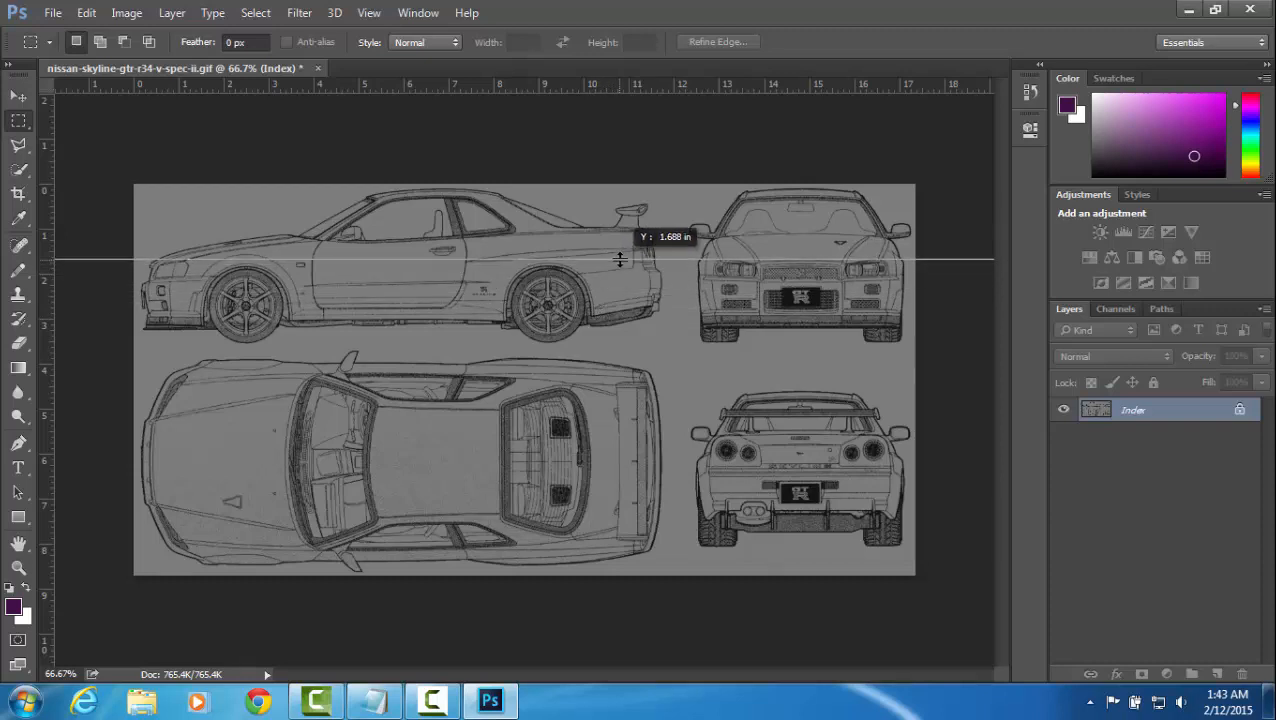
left_click_drag(620, 260, 624, 250)
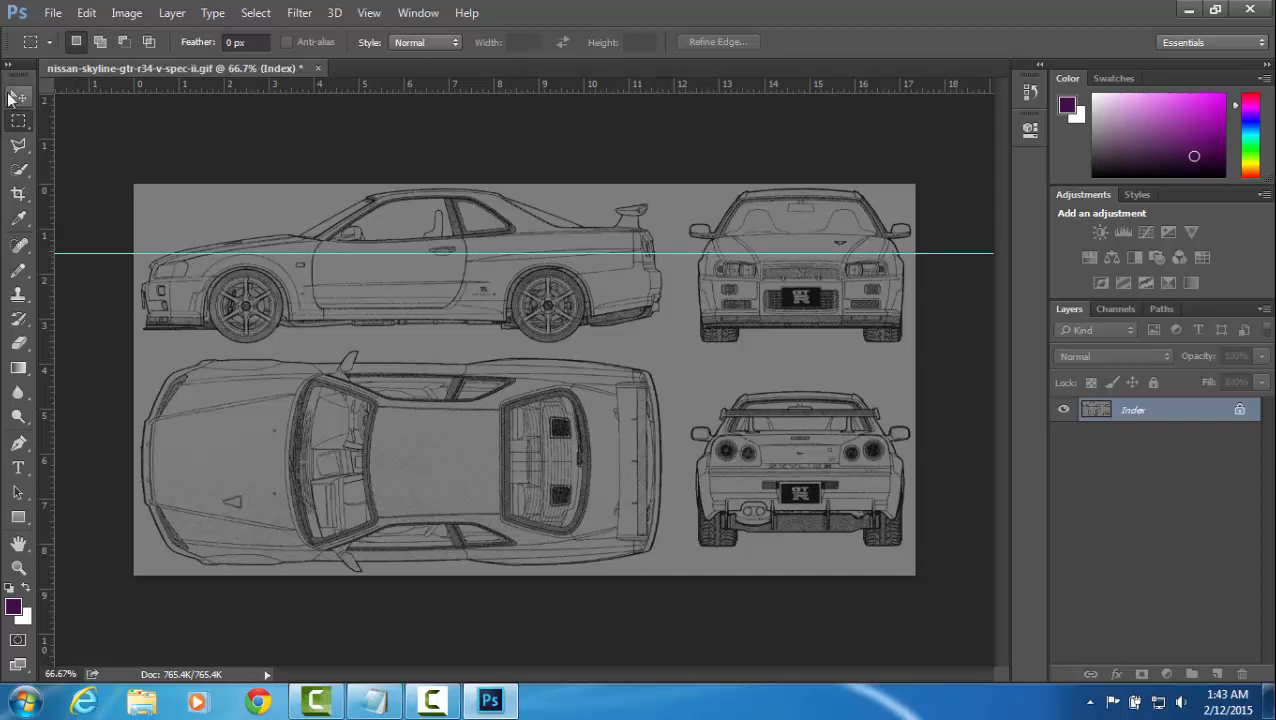
With the Move tool, set the top-edge guide and add vertical guides dividing the four views
left_click(14, 96)
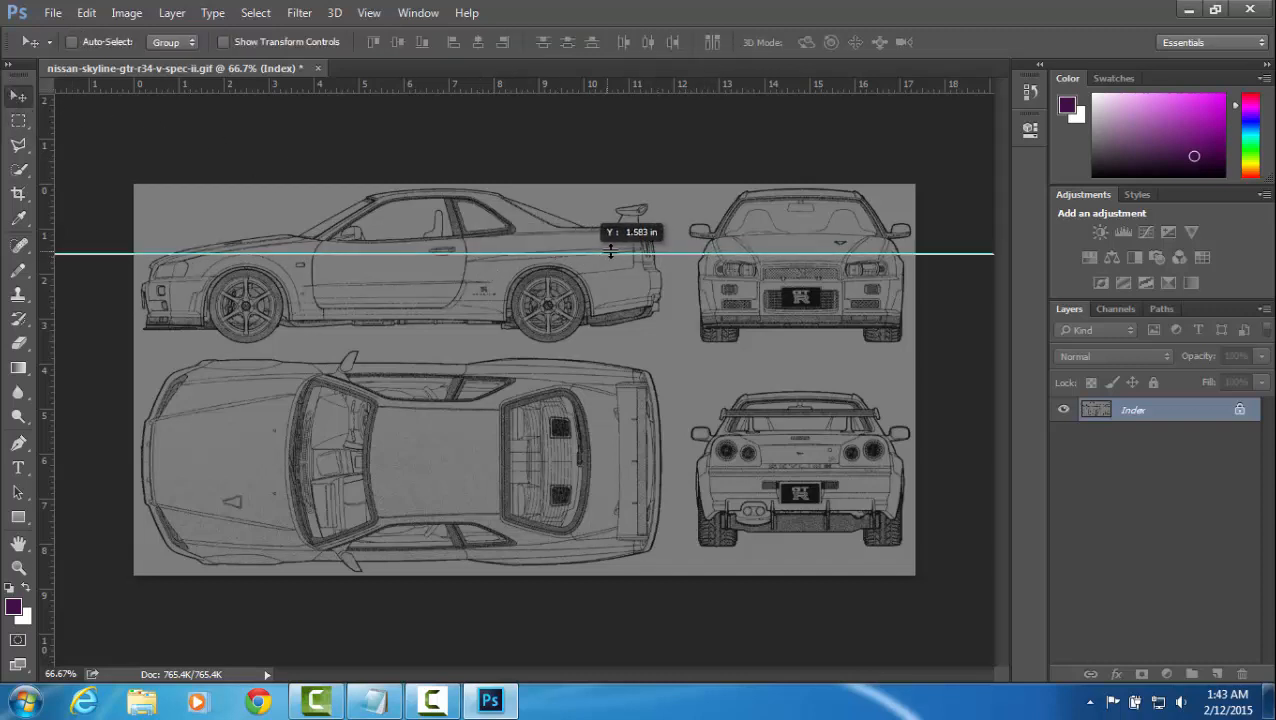
left_click_drag(610, 256, 628, 248)
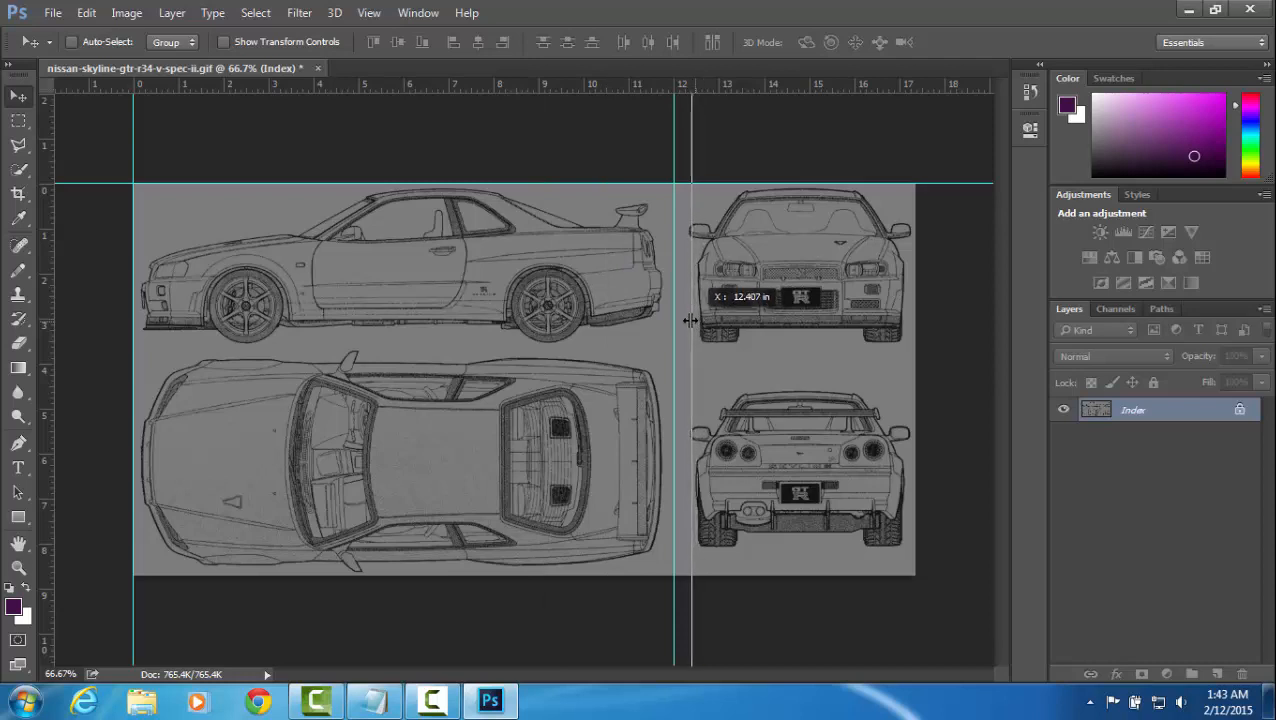
left_click_drag(690, 320, 684, 318)
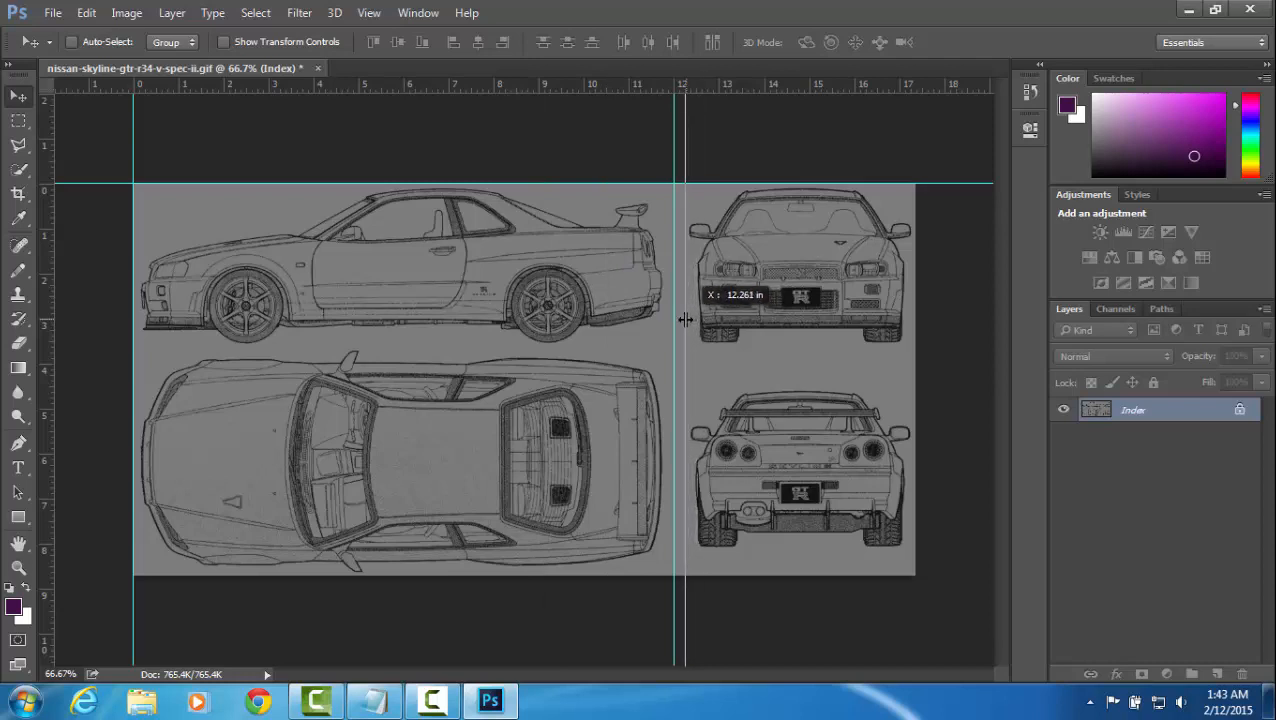
mouse_move(880, 88)
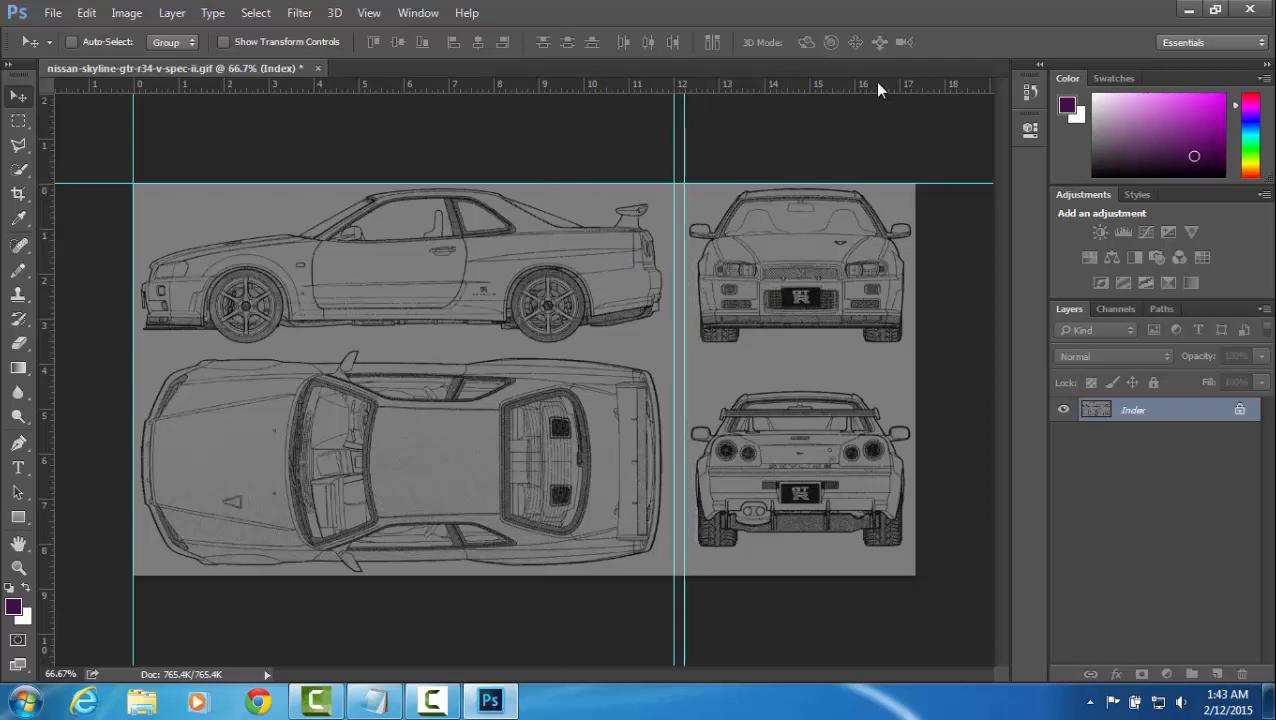
left_click_drag(880, 190, 888, 348)
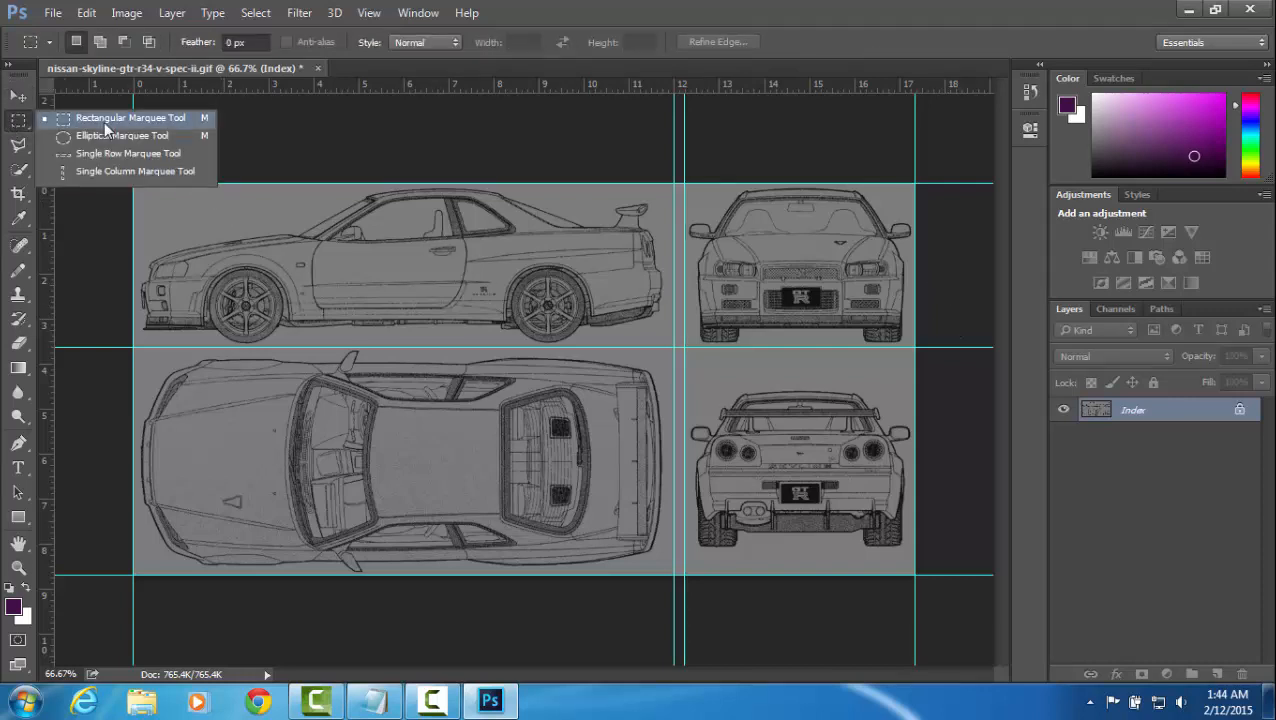
Copy the marquee-selected side view into a new 865 × 263 document named side
left_click_drag(136, 188, 190, 216)
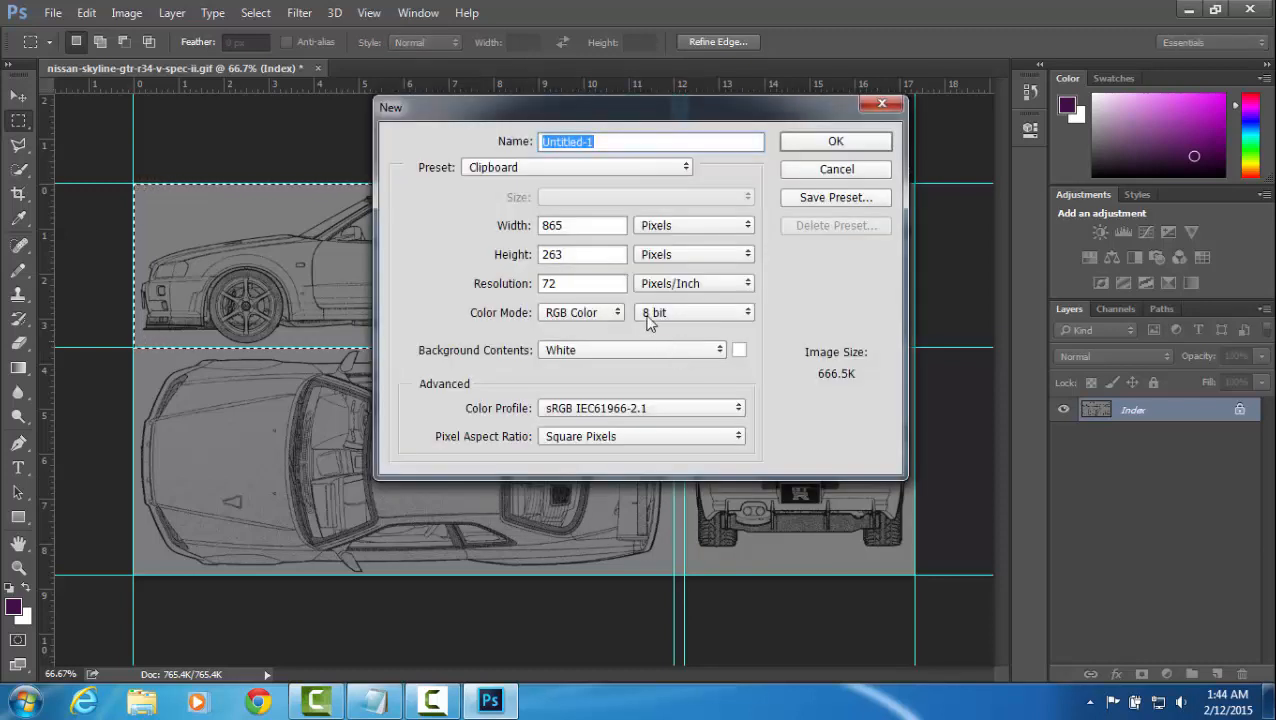
mouse_move(620, 148)
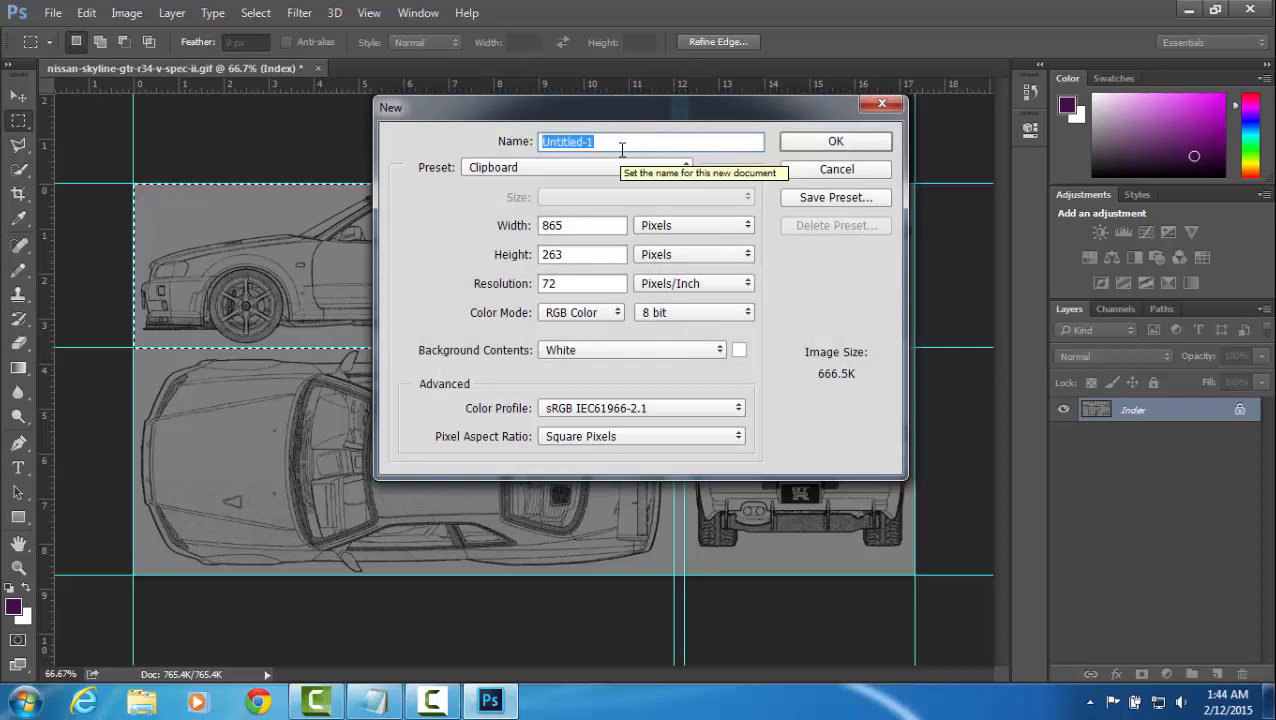
type("side")
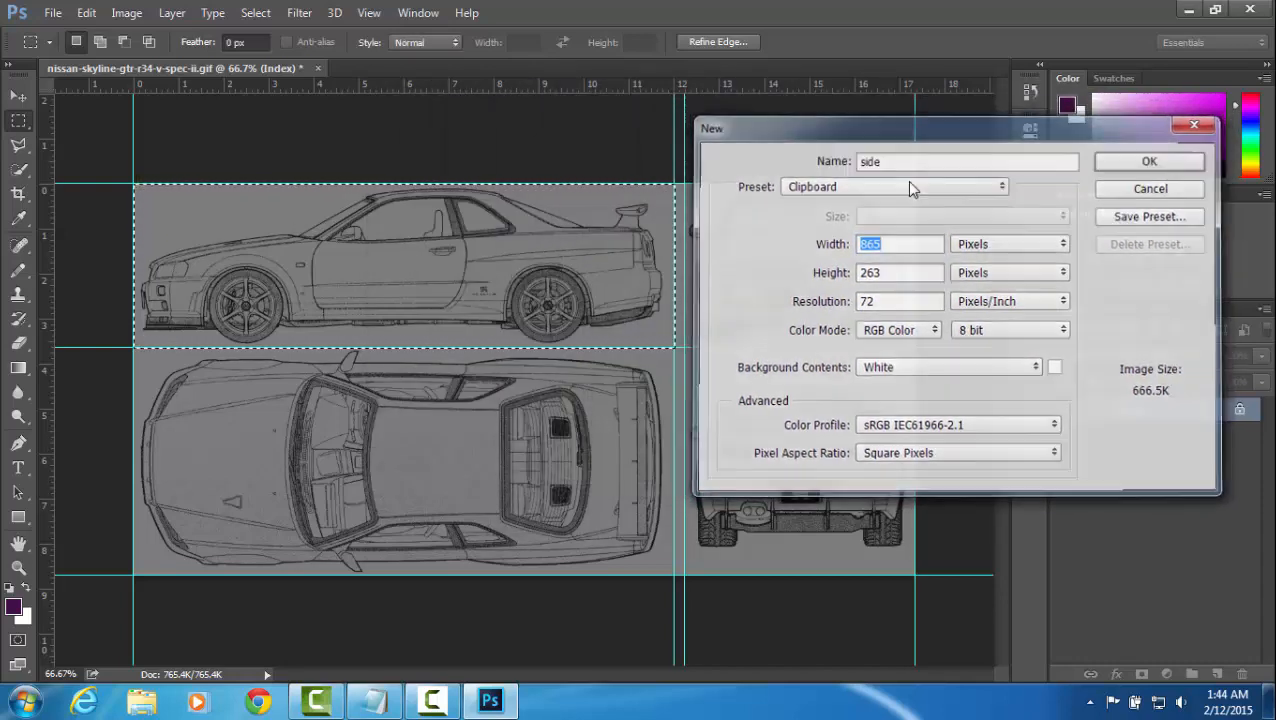
left_click(1150, 160)
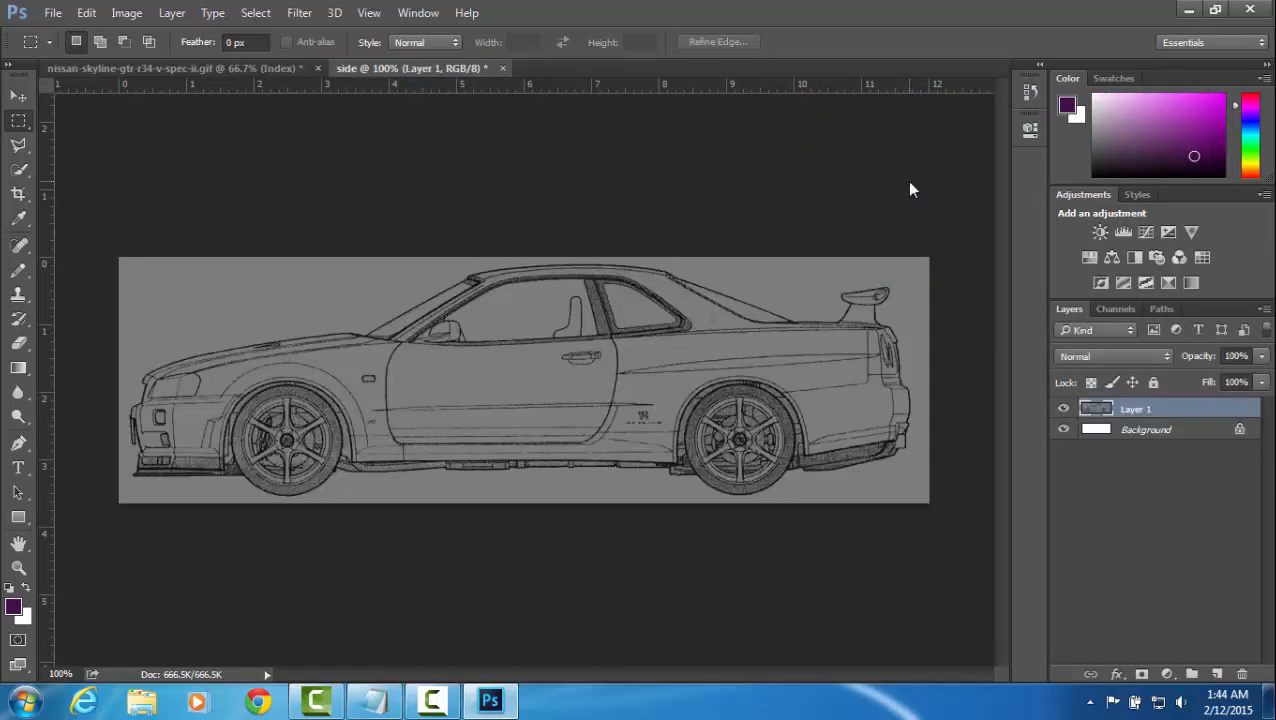
Save the side view as side.bmp in the skyline r34 folder and close it without a PSD save
left_click(64, 12)
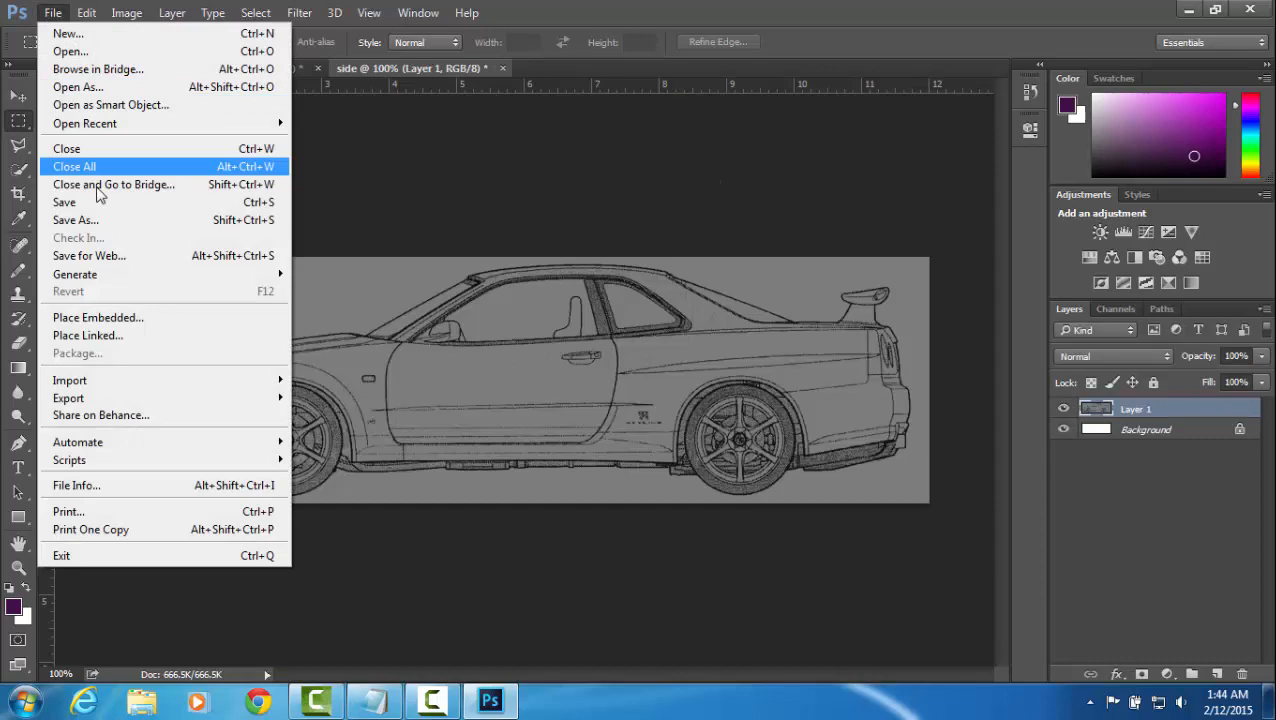
left_click(76, 220)
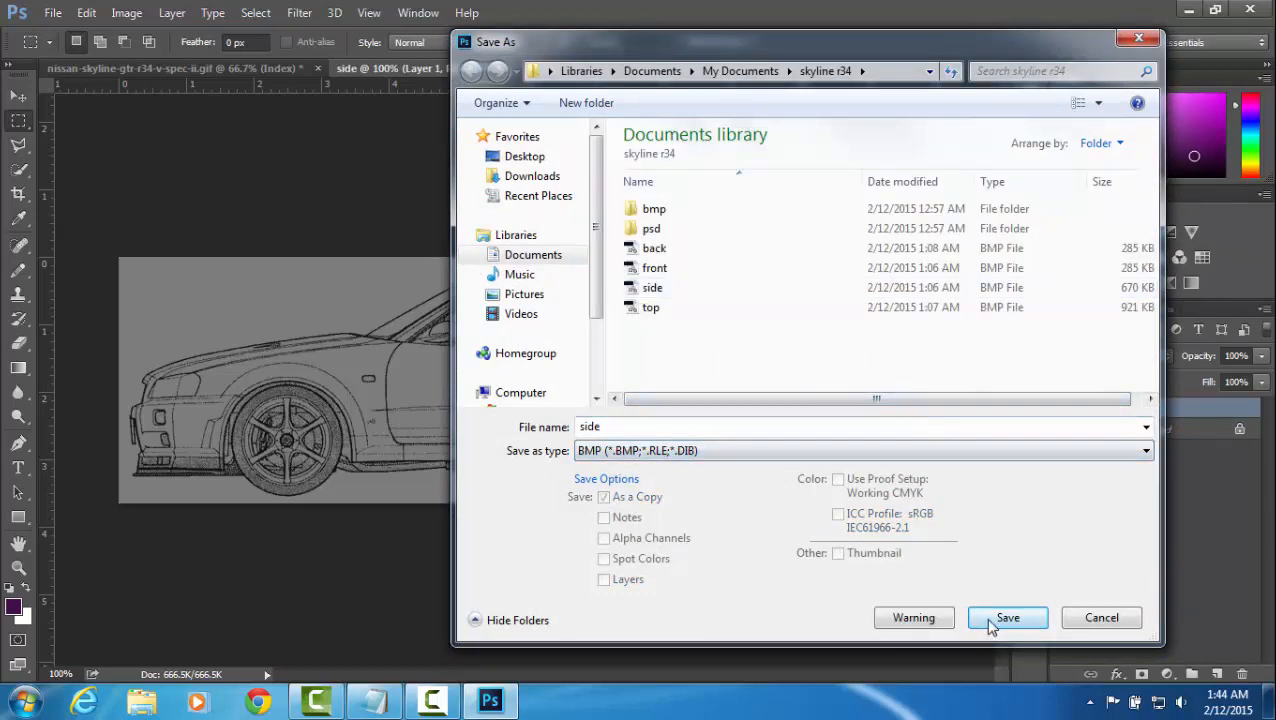
left_click(1008, 616)
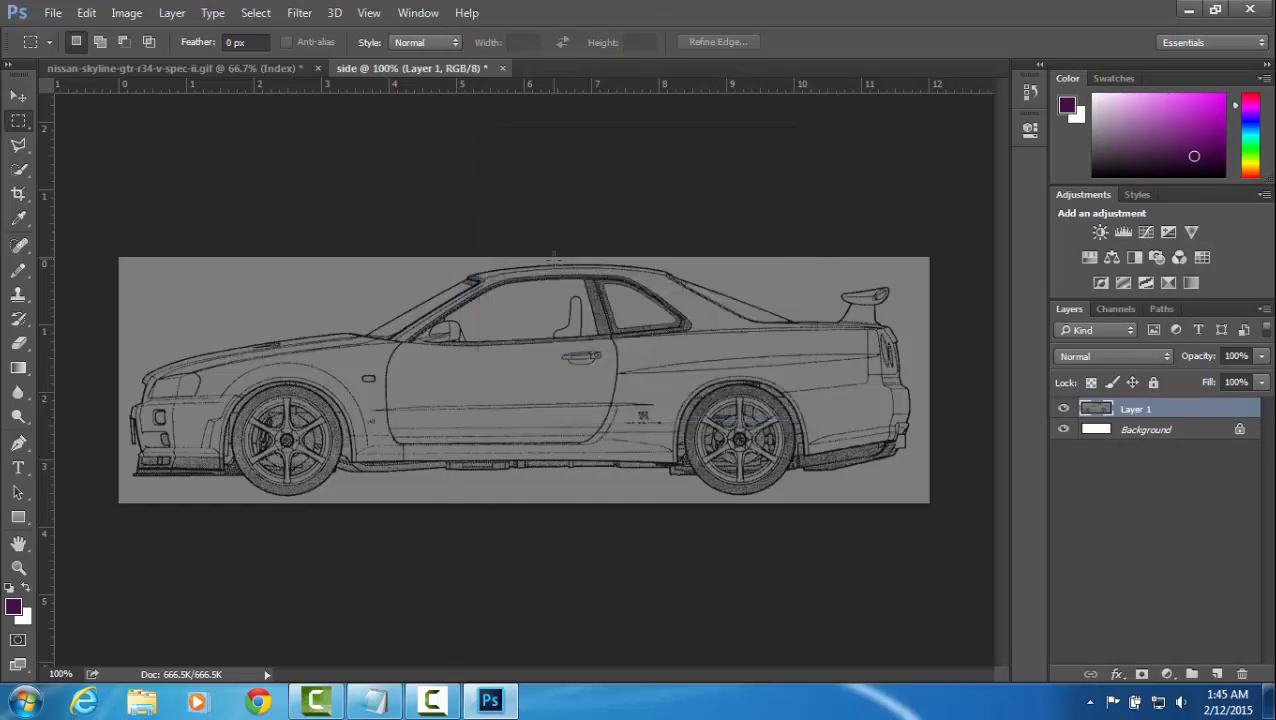
left_click(500, 68)
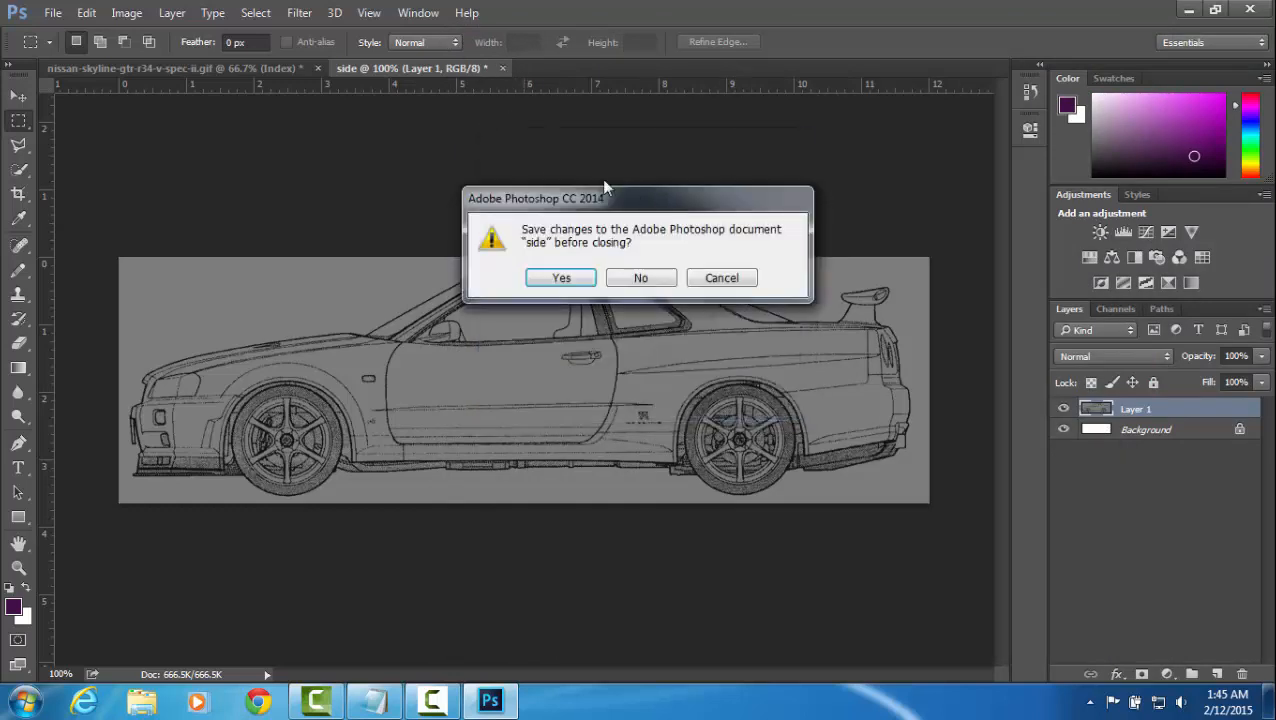
mouse_move(640, 330)
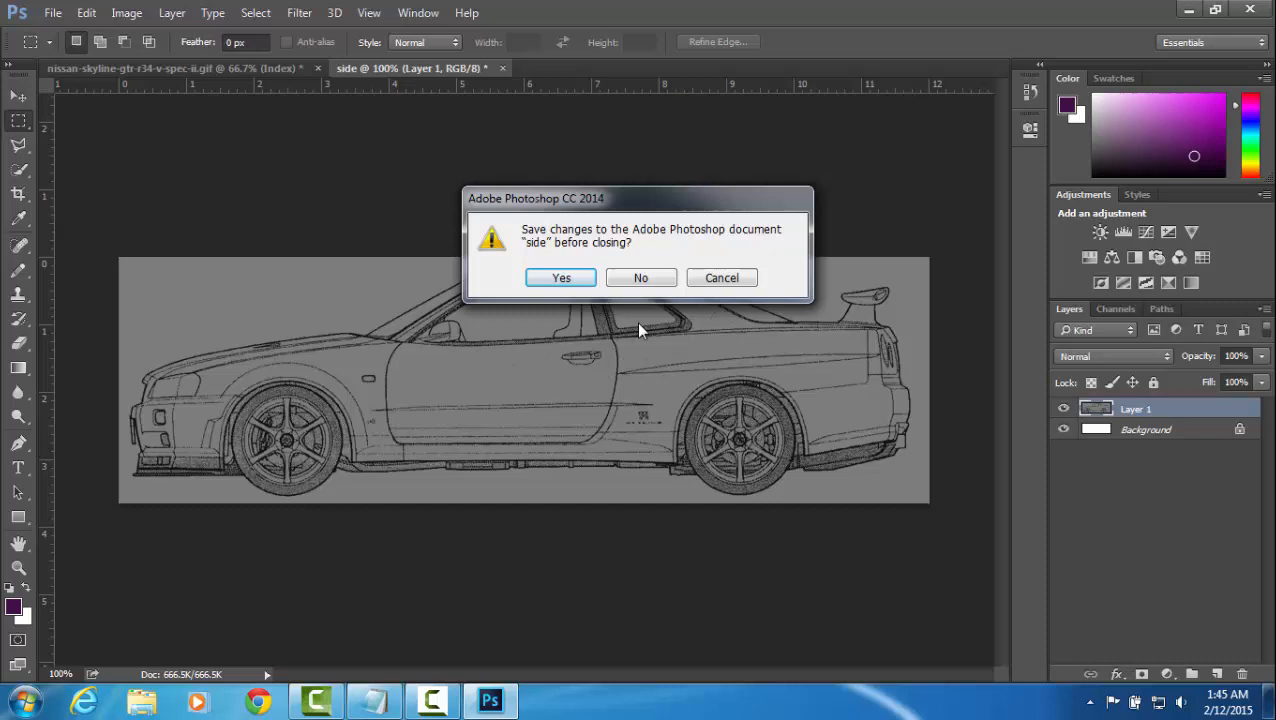
mouse_move(628, 318)
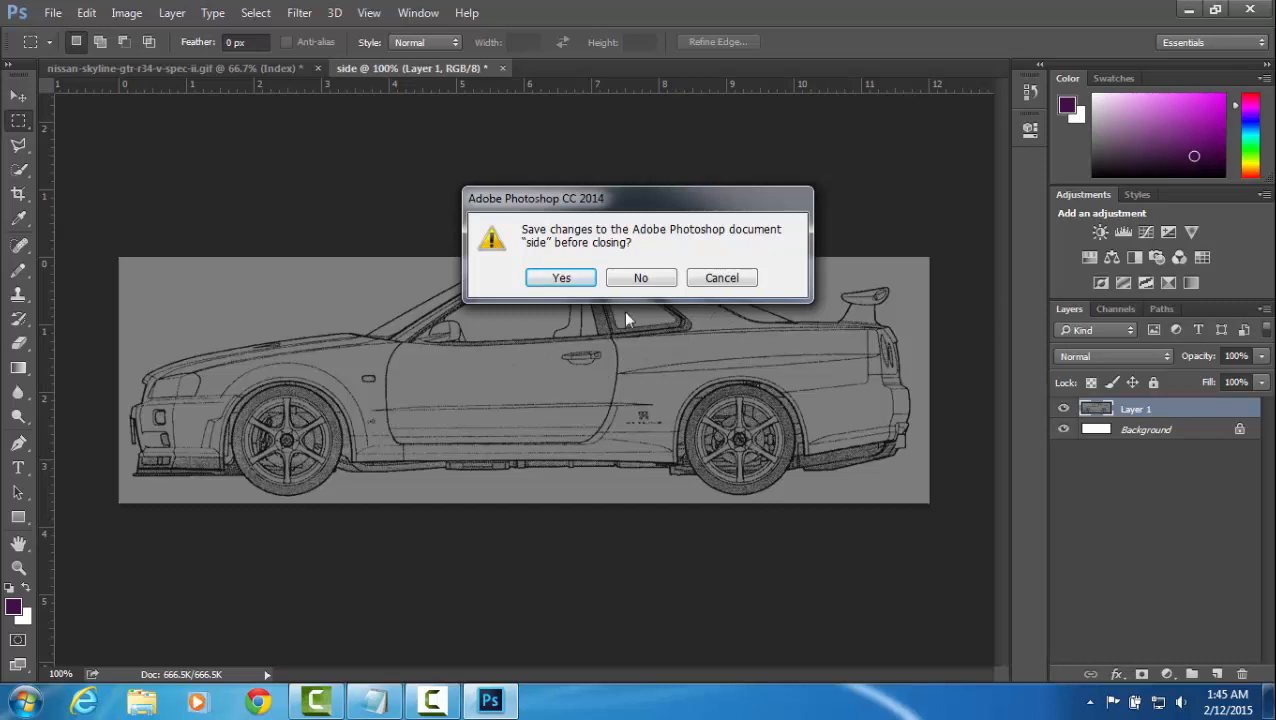
left_click(640, 276)
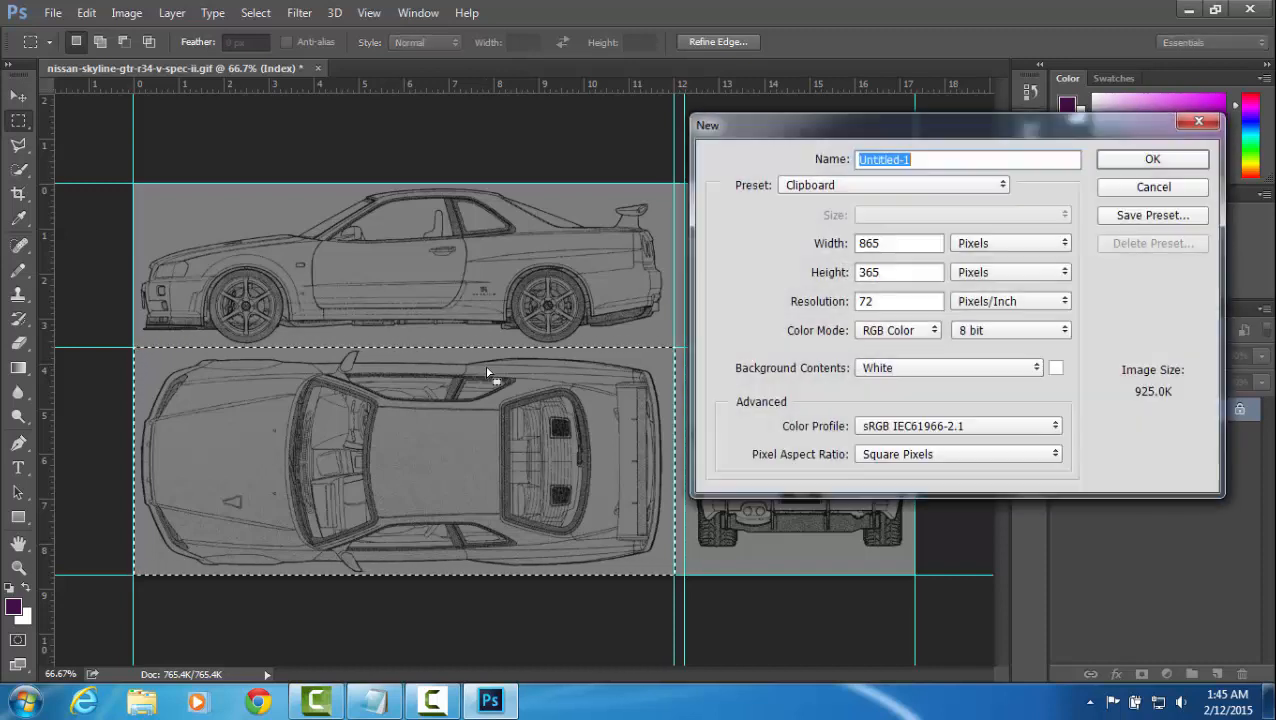
Create the new top document and save the pasted top view as a BMP named top
type("to")
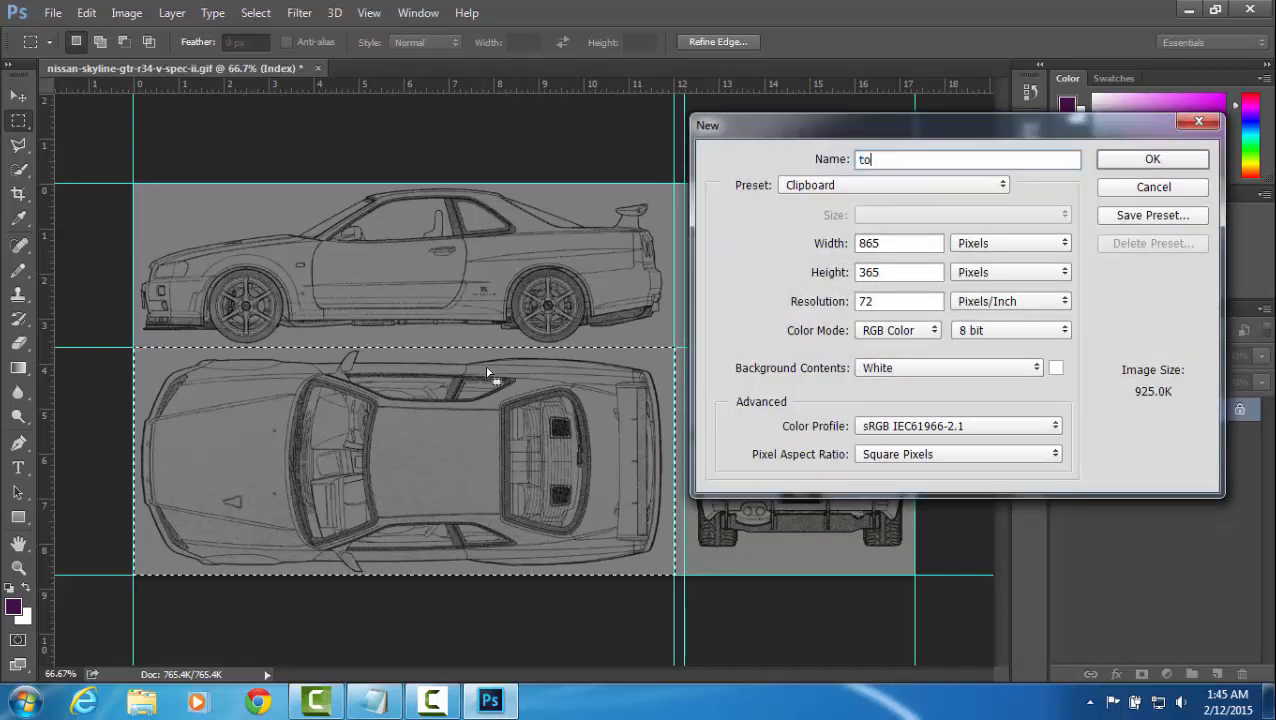
left_click(1152, 160)
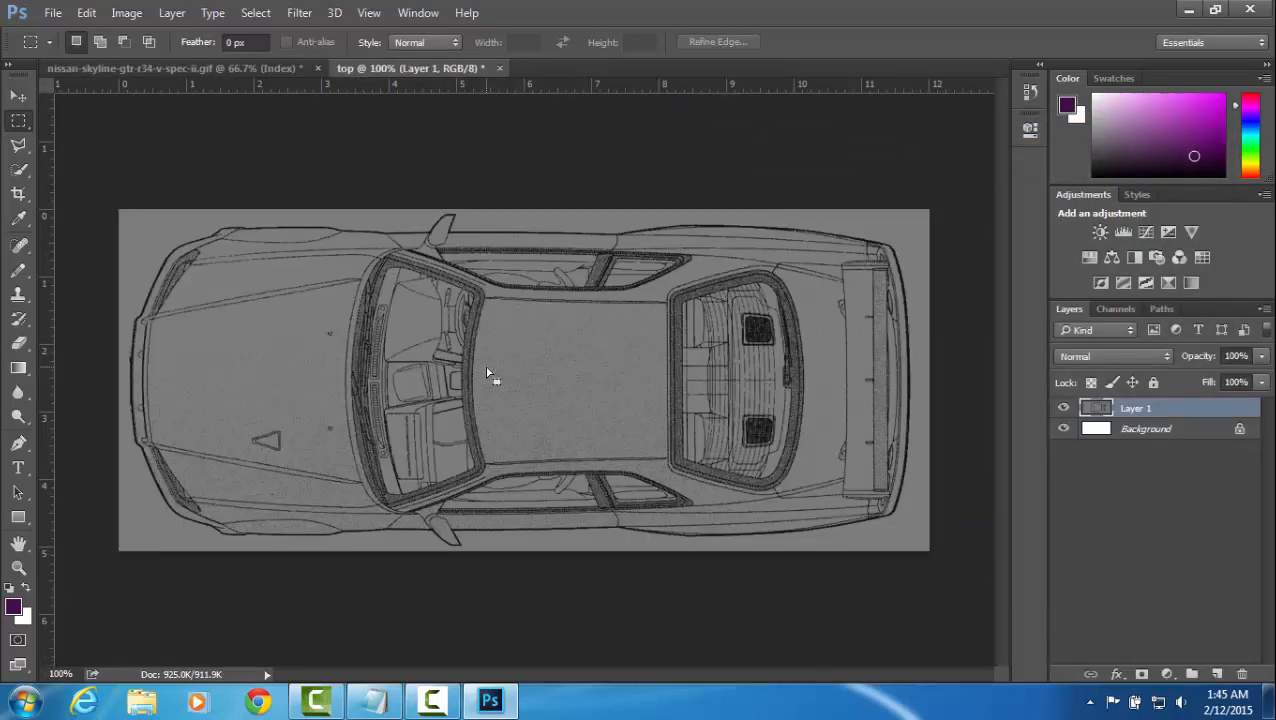
key("ctrl+shift+s")
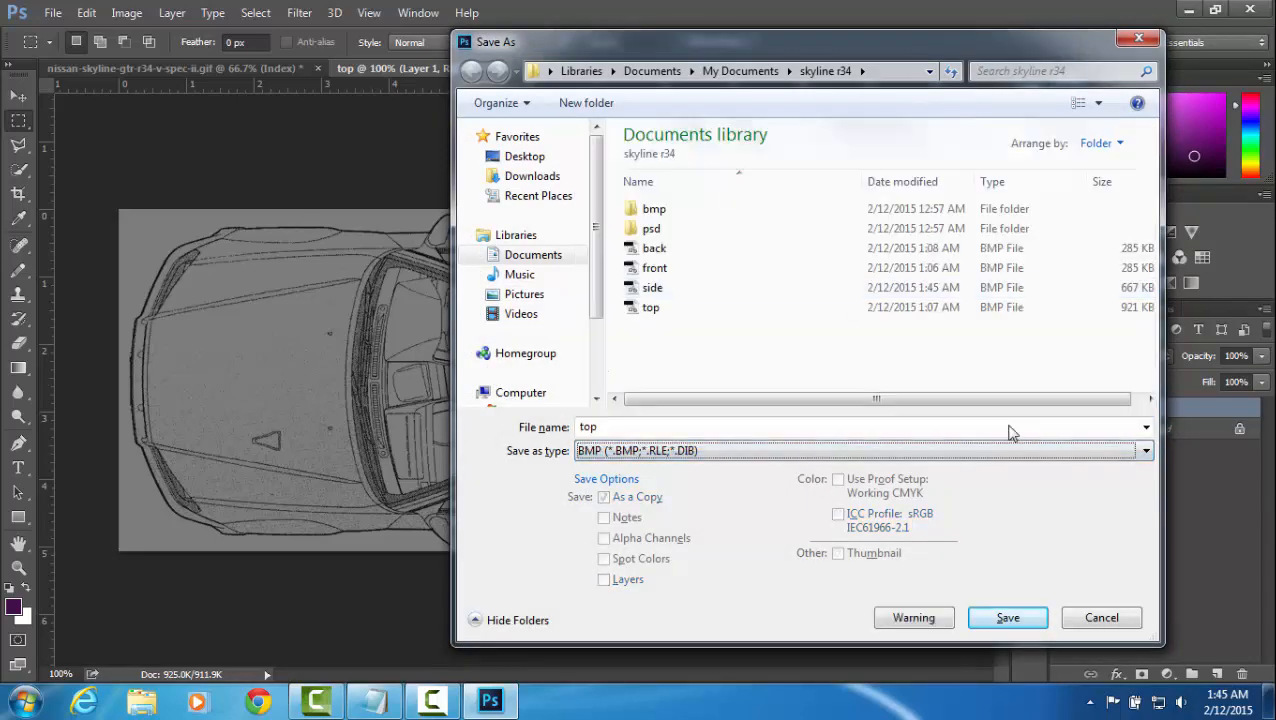
left_click(1008, 616)
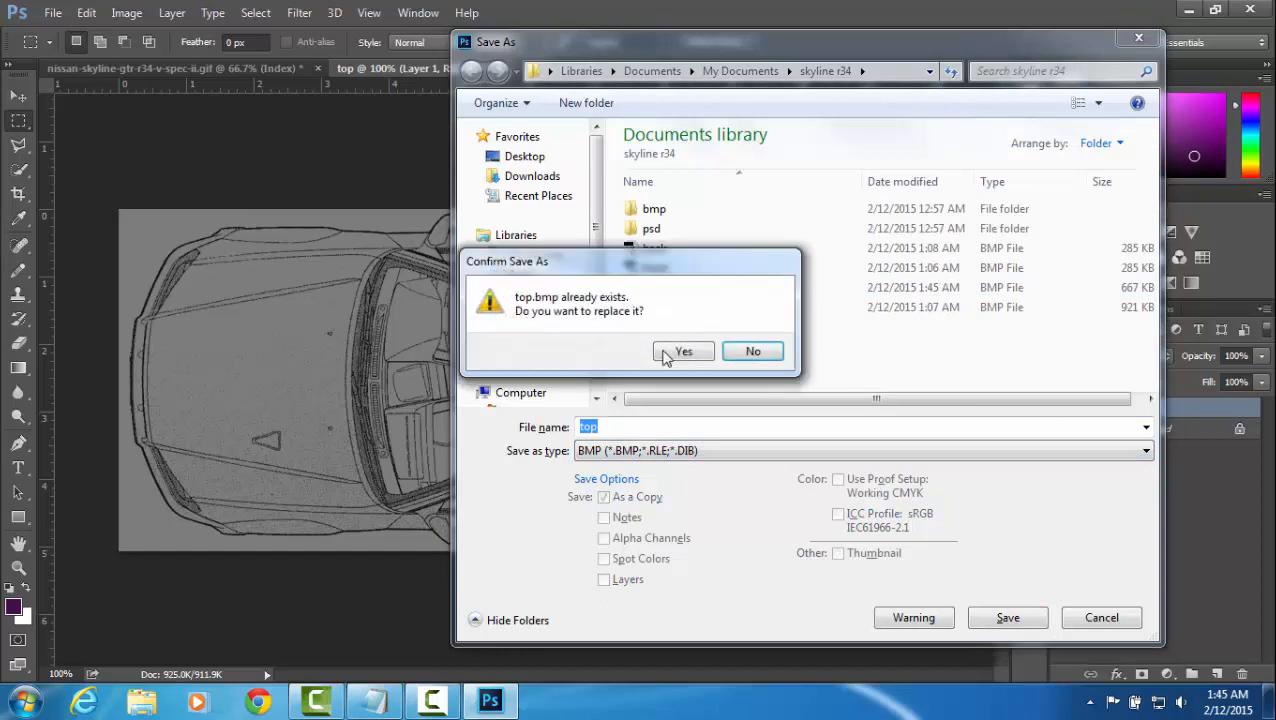
Replace the existing top.bmp as 24-bit, then close the top document discarding changes
left_click(684, 352)
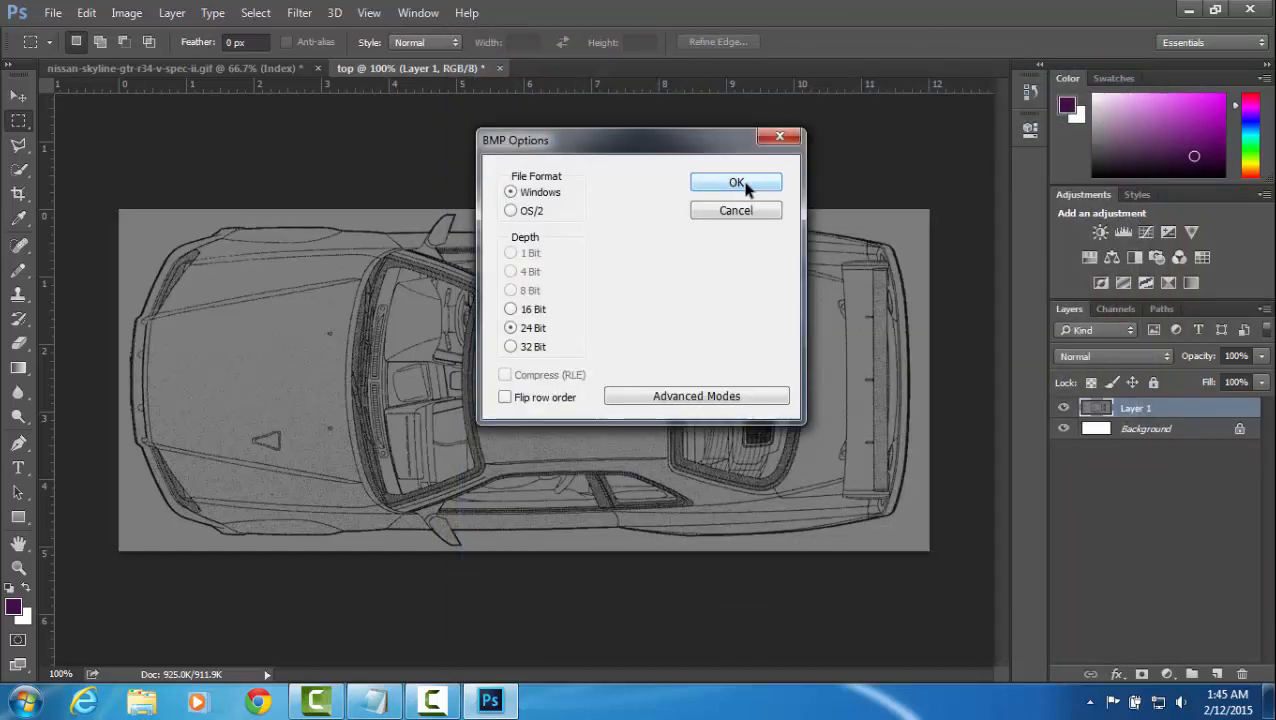
left_click(736, 182)
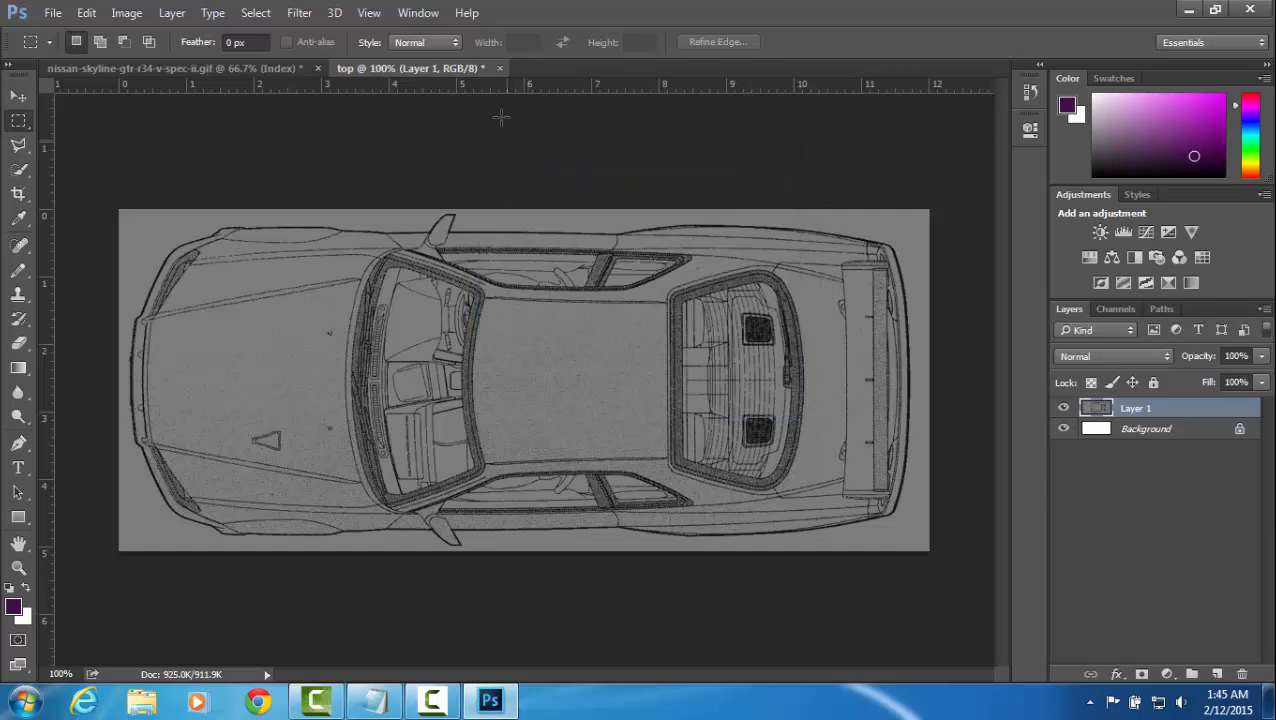
left_click(492, 68)
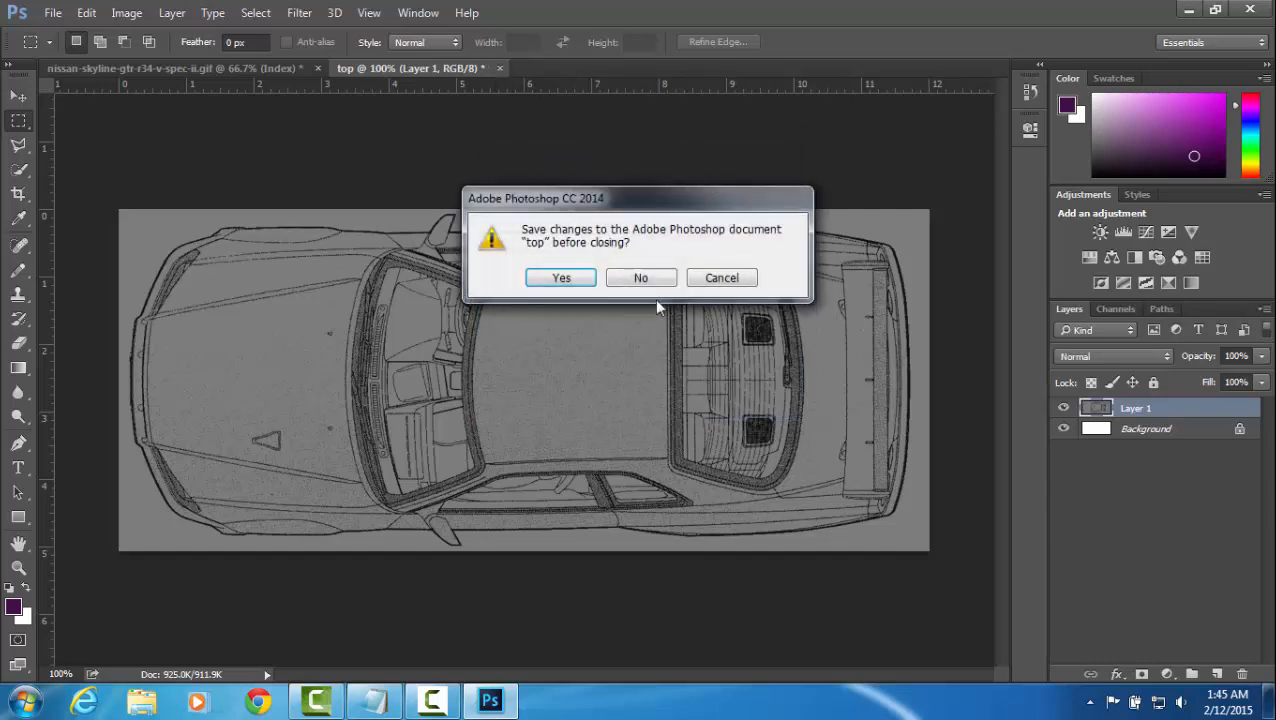
left_click(640, 276)
type("f")
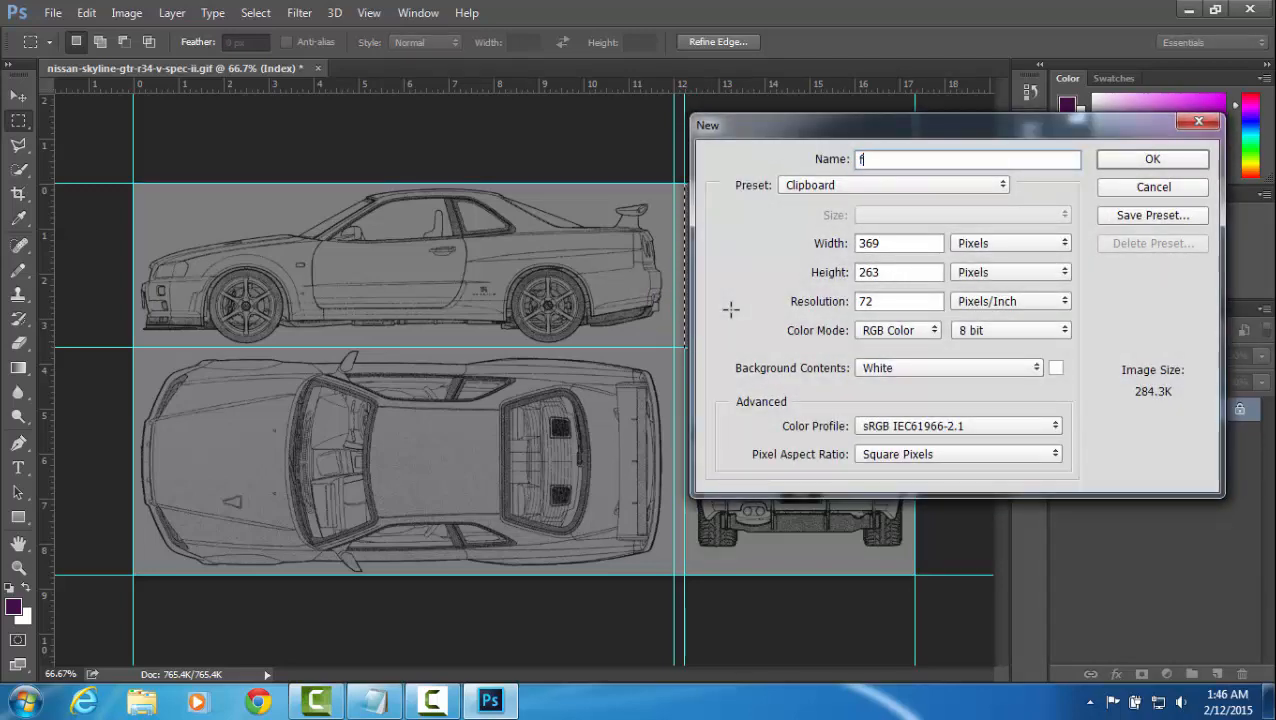
Put the front view in a new document, save it over front.bmp, and close without saving
left_click(1152, 160)
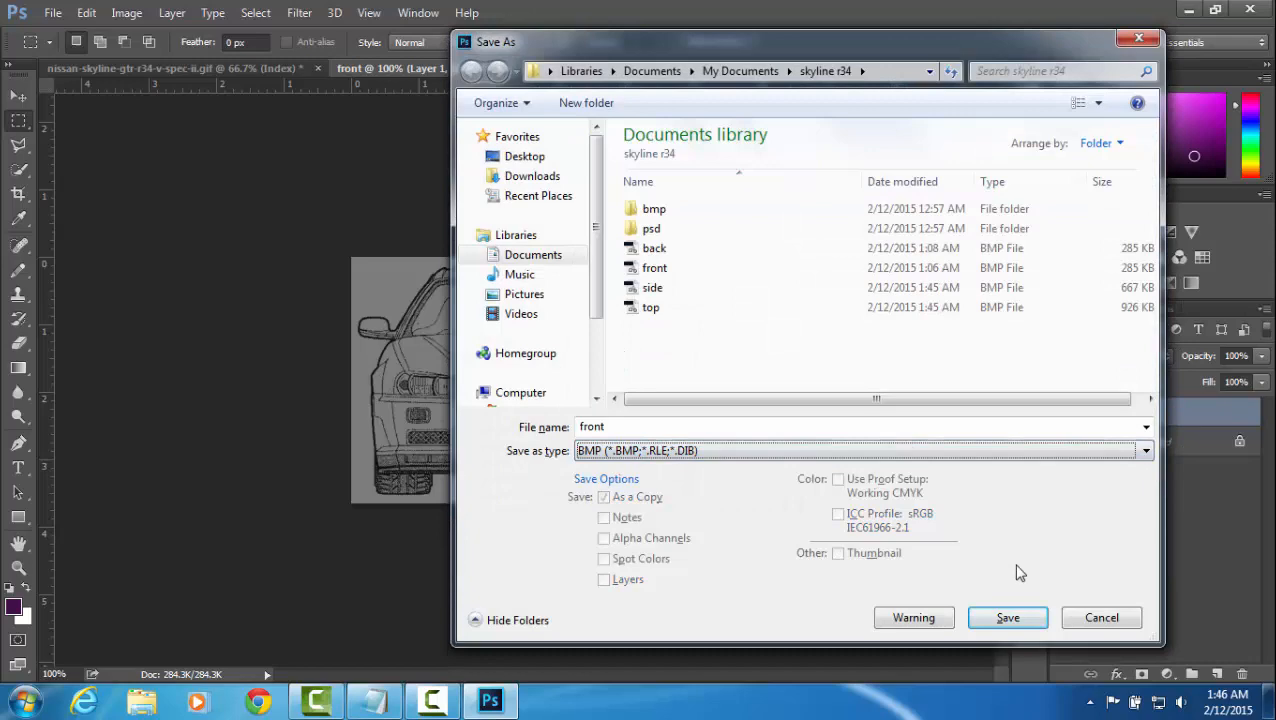
left_click(1008, 616)
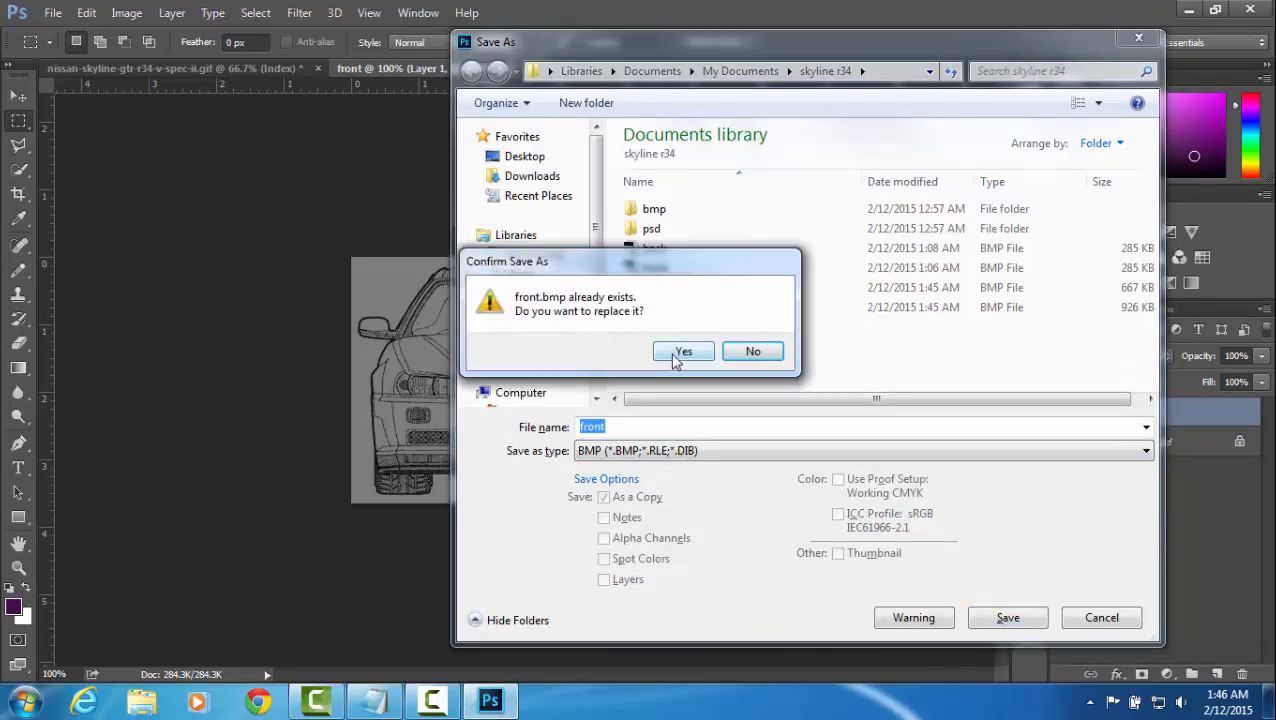
left_click(684, 352)
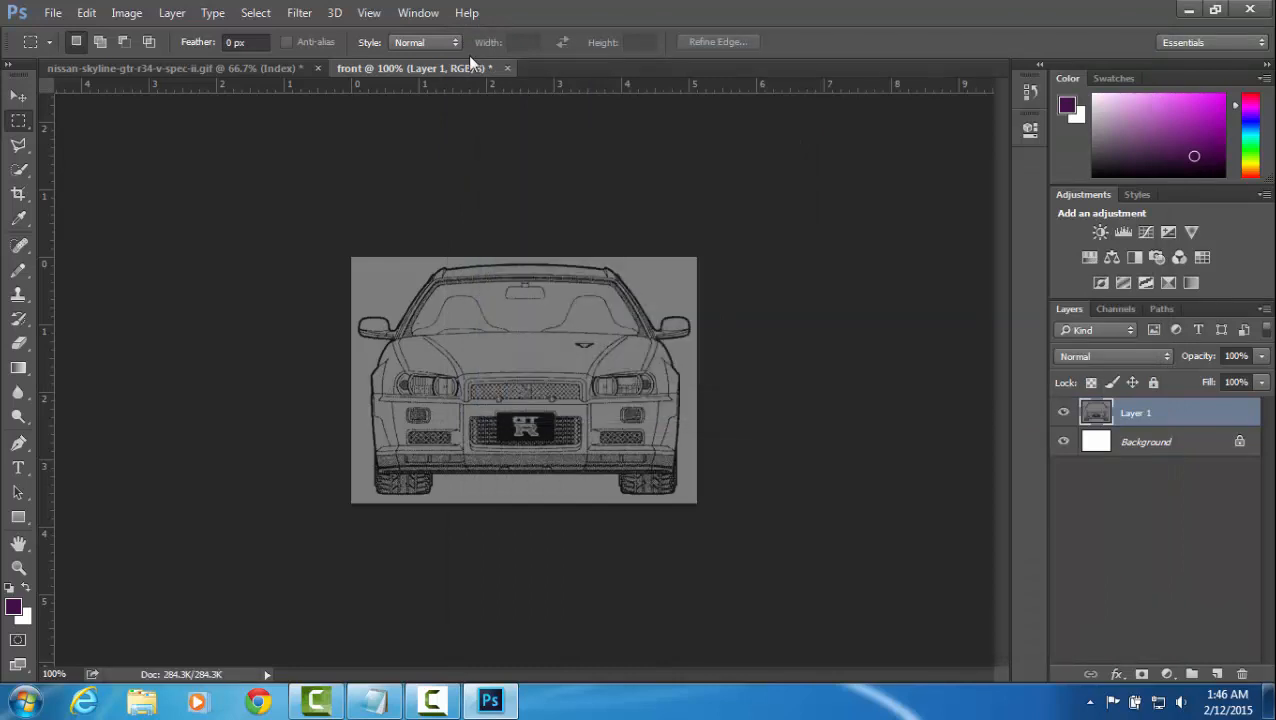
mouse_move(504, 72)
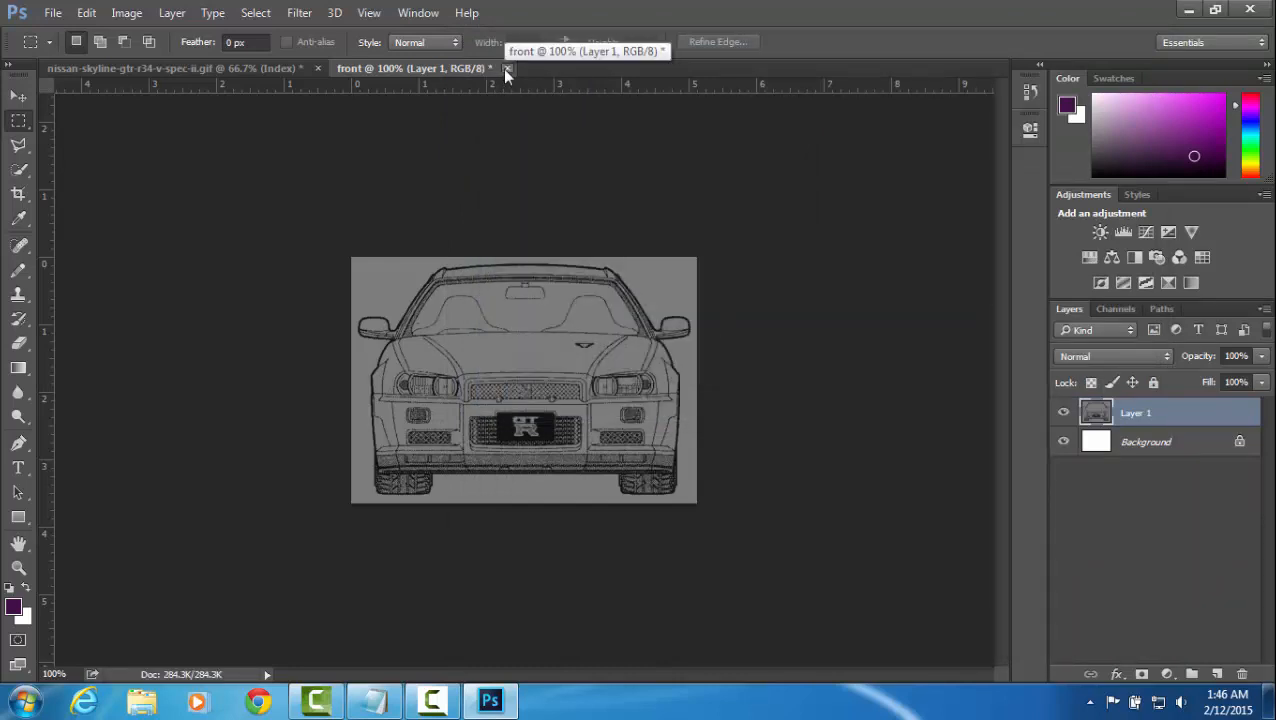
left_click(504, 68)
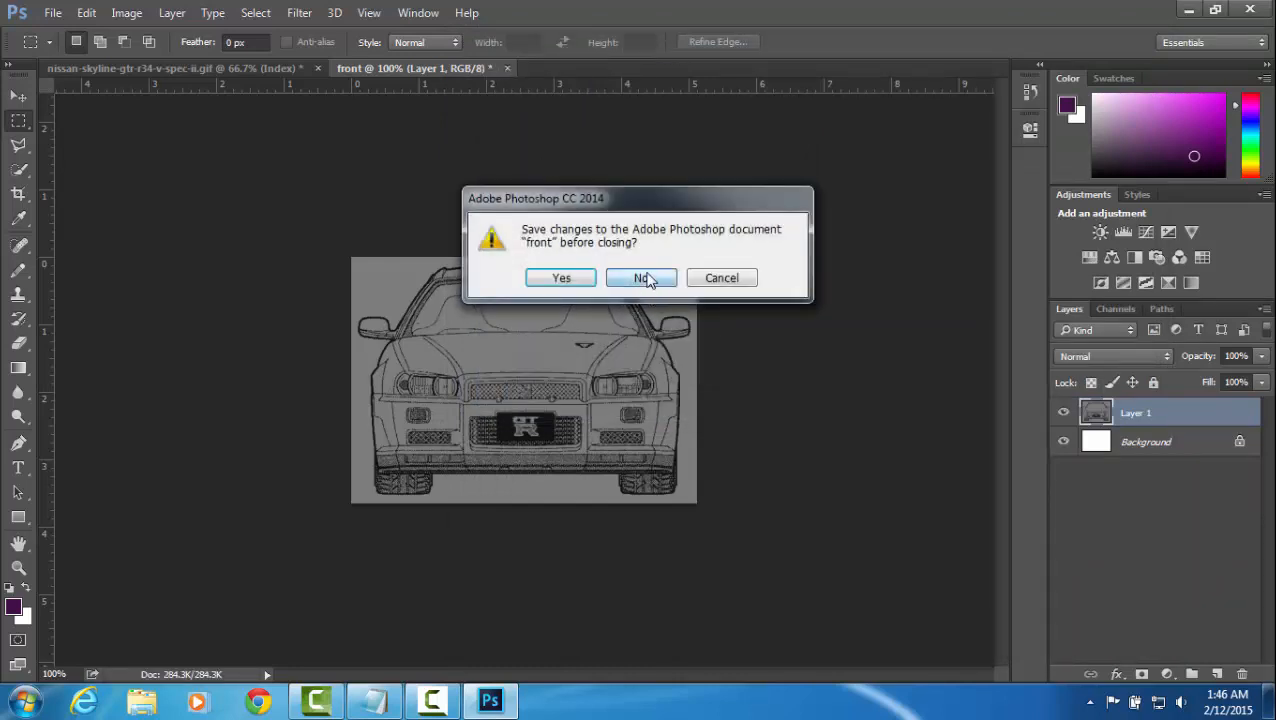
left_click(640, 276)
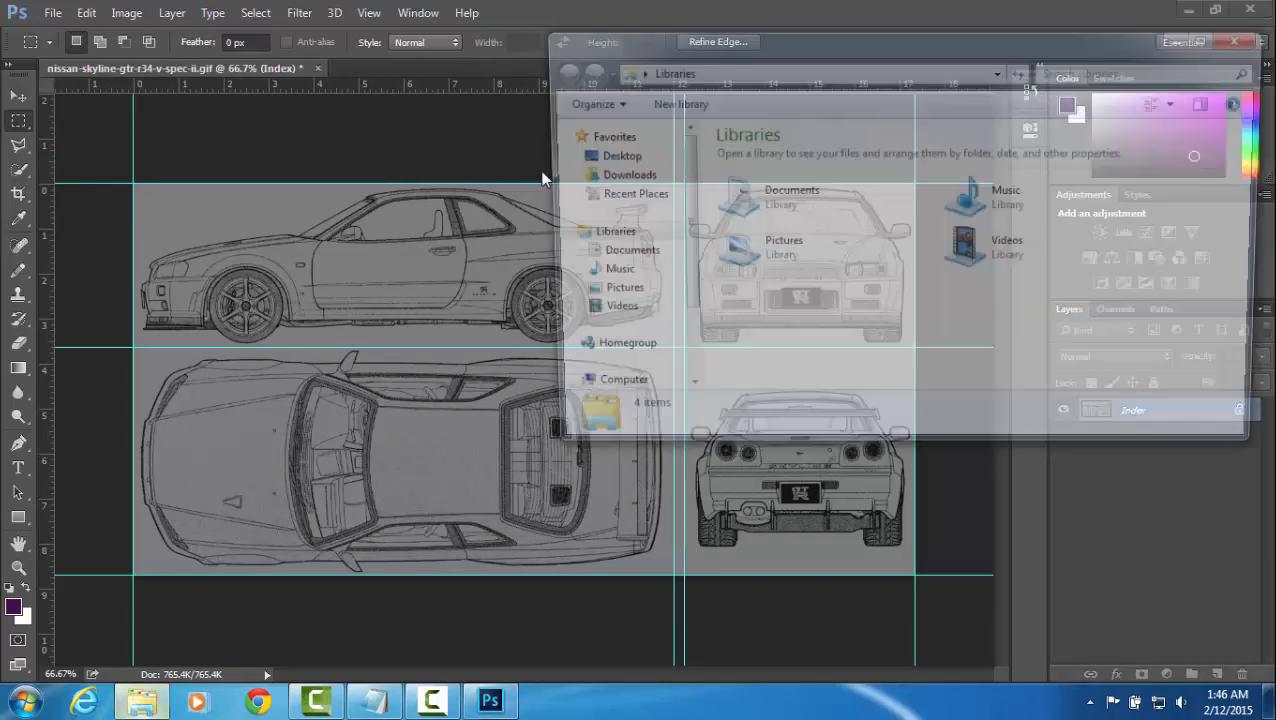
double_click(770, 196)
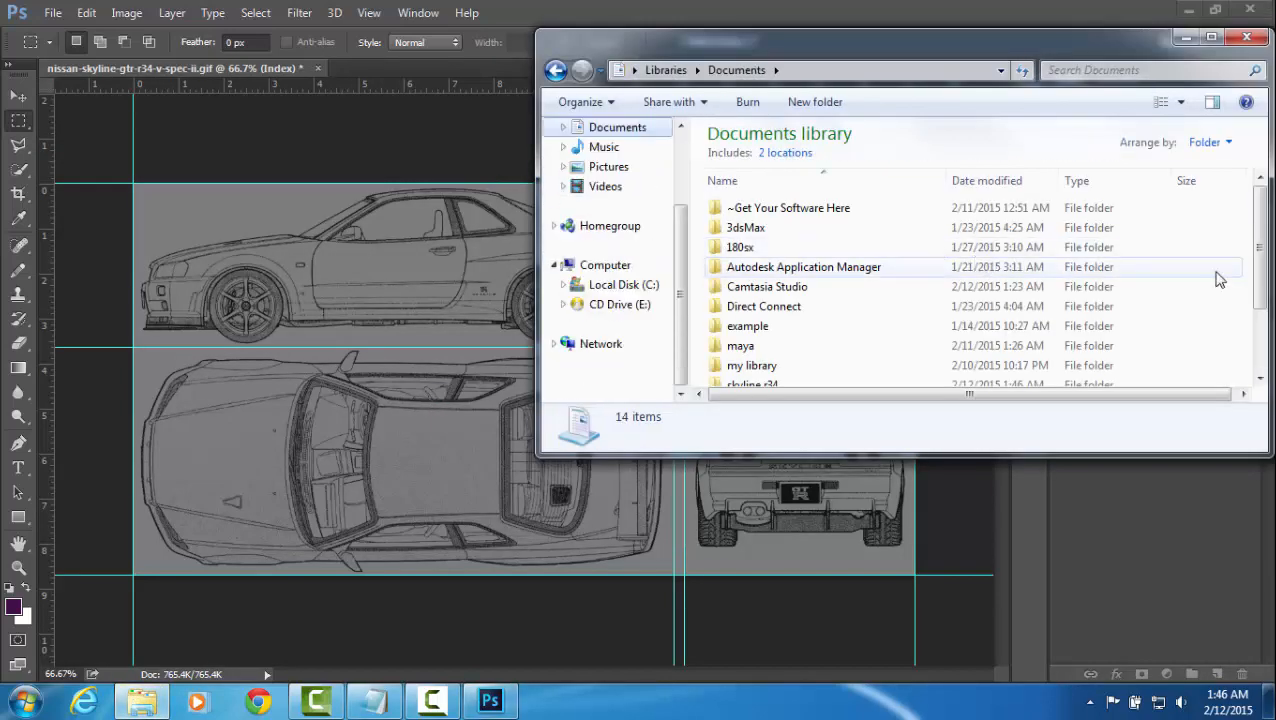
double_click(748, 384)
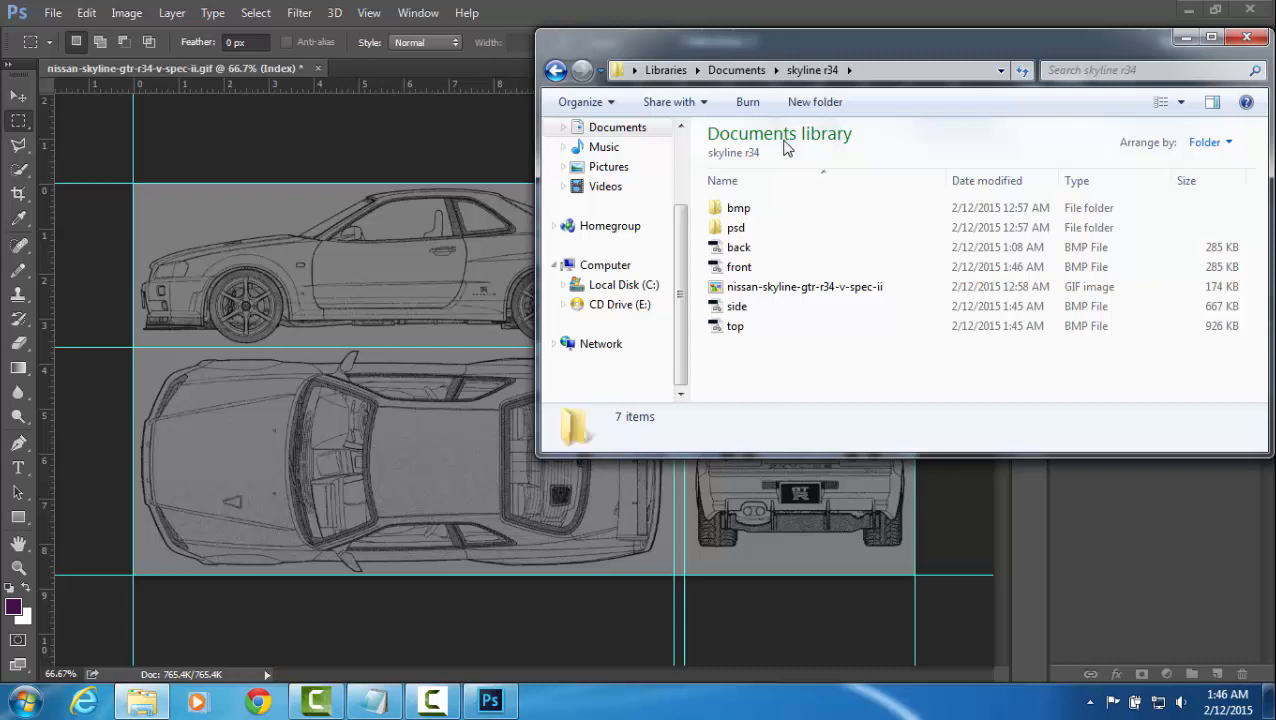
mouse_move(766, 272)
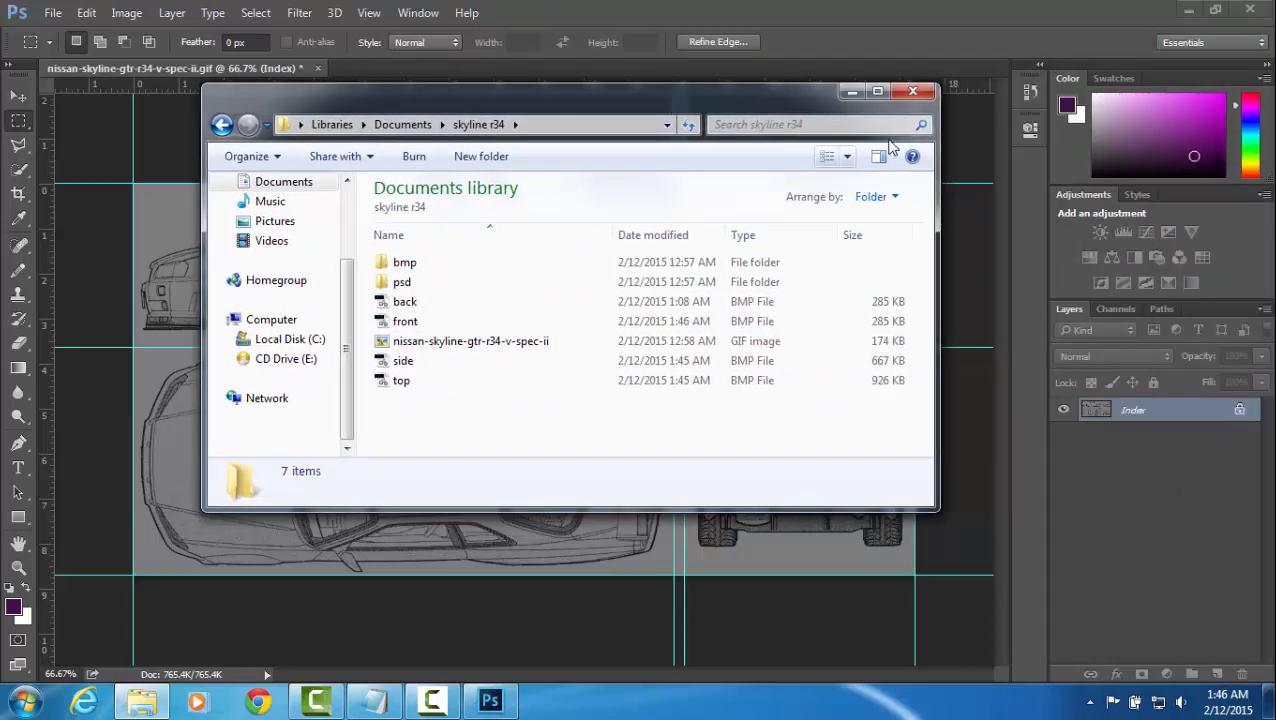
left_click(912, 92)
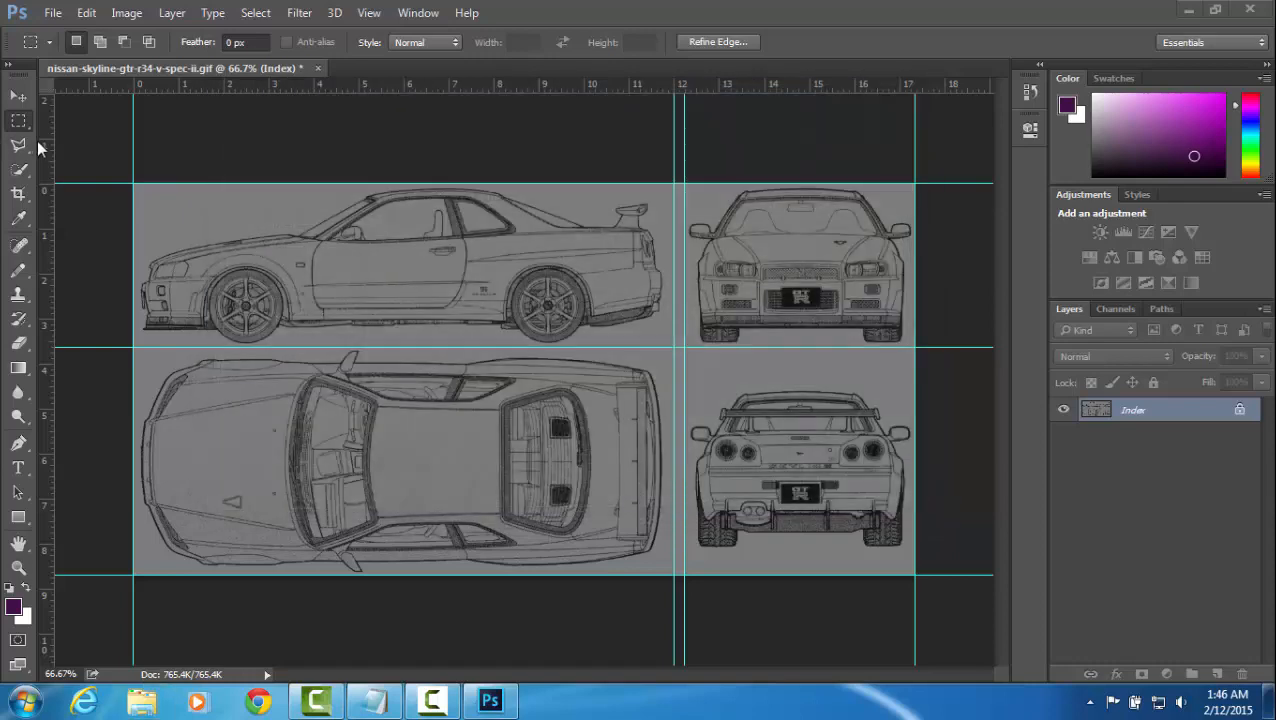
Copy the rear view into a new back document, backing out of a mistaken JPEG save
left_click_drag(684, 190, 912, 344)
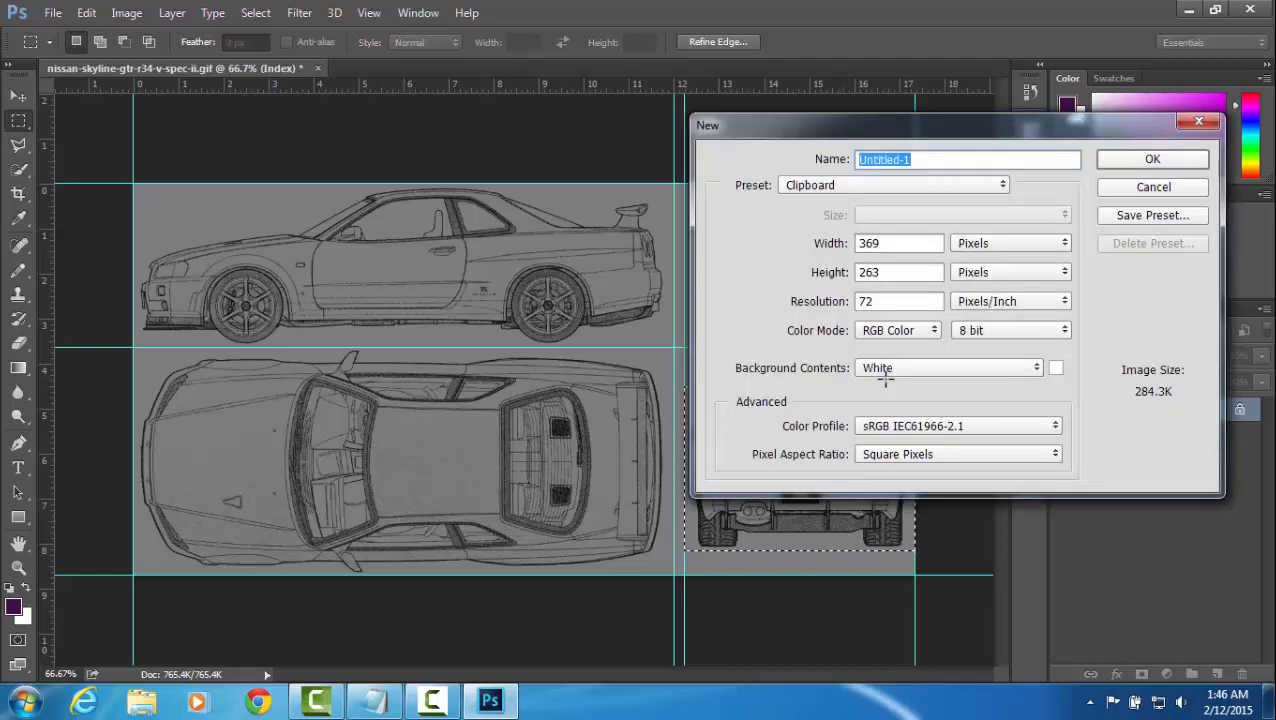
left_click(1152, 160)
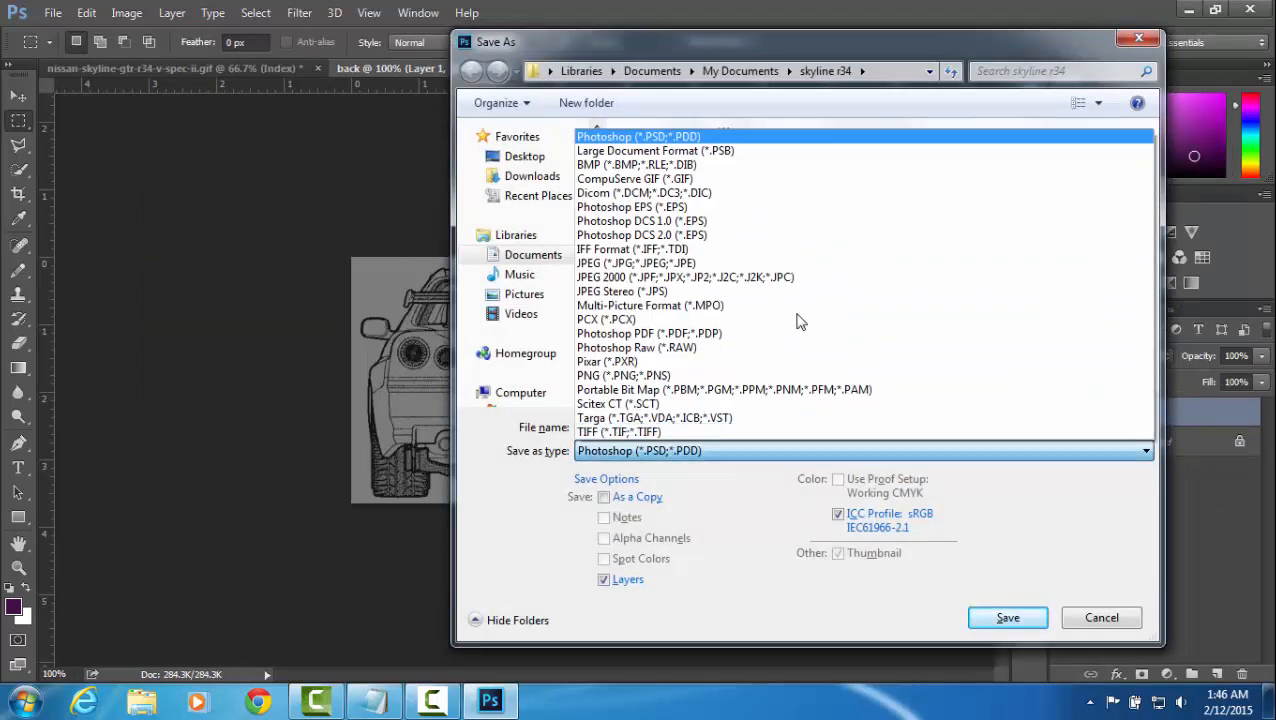
left_click(636, 264)
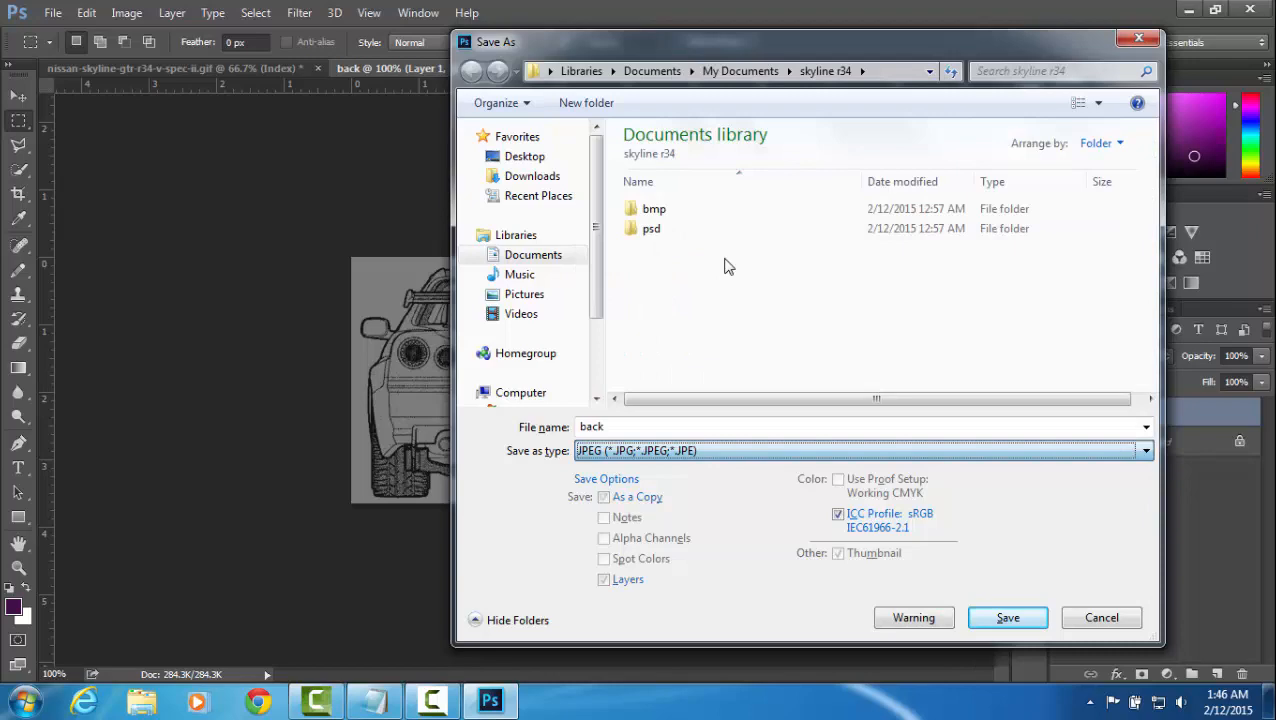
left_click(1008, 616)
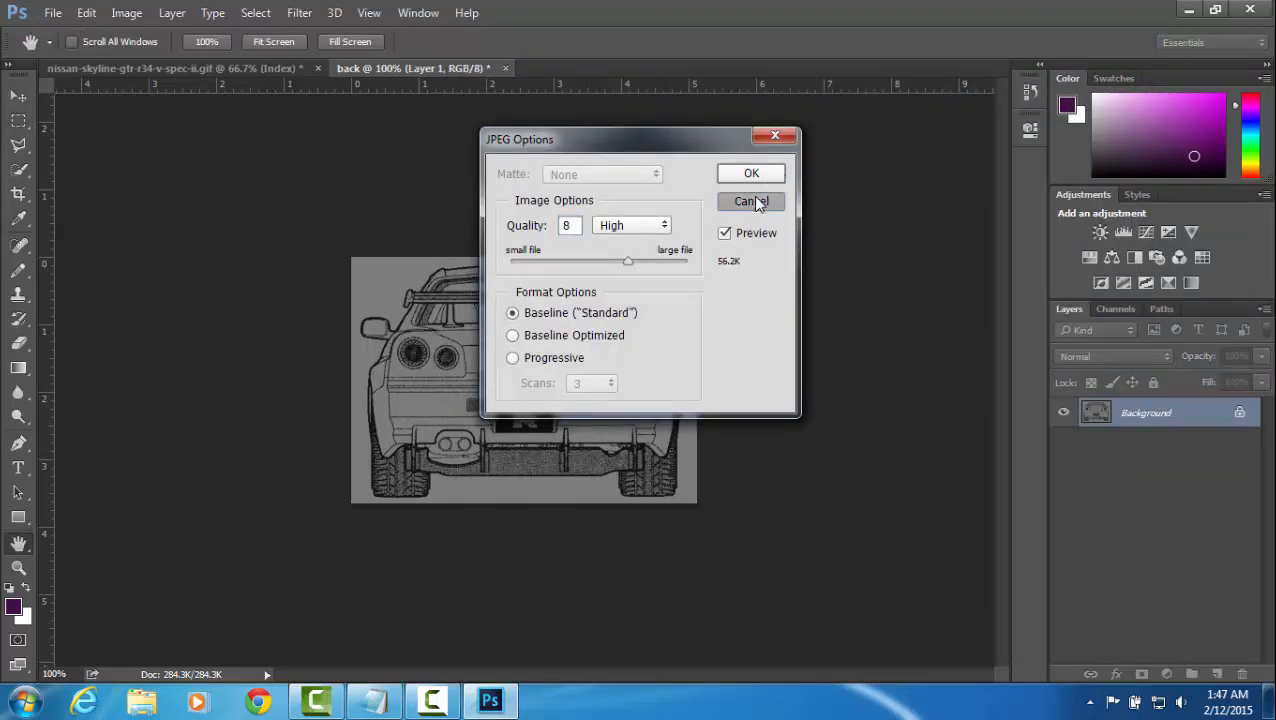
left_click(750, 200)
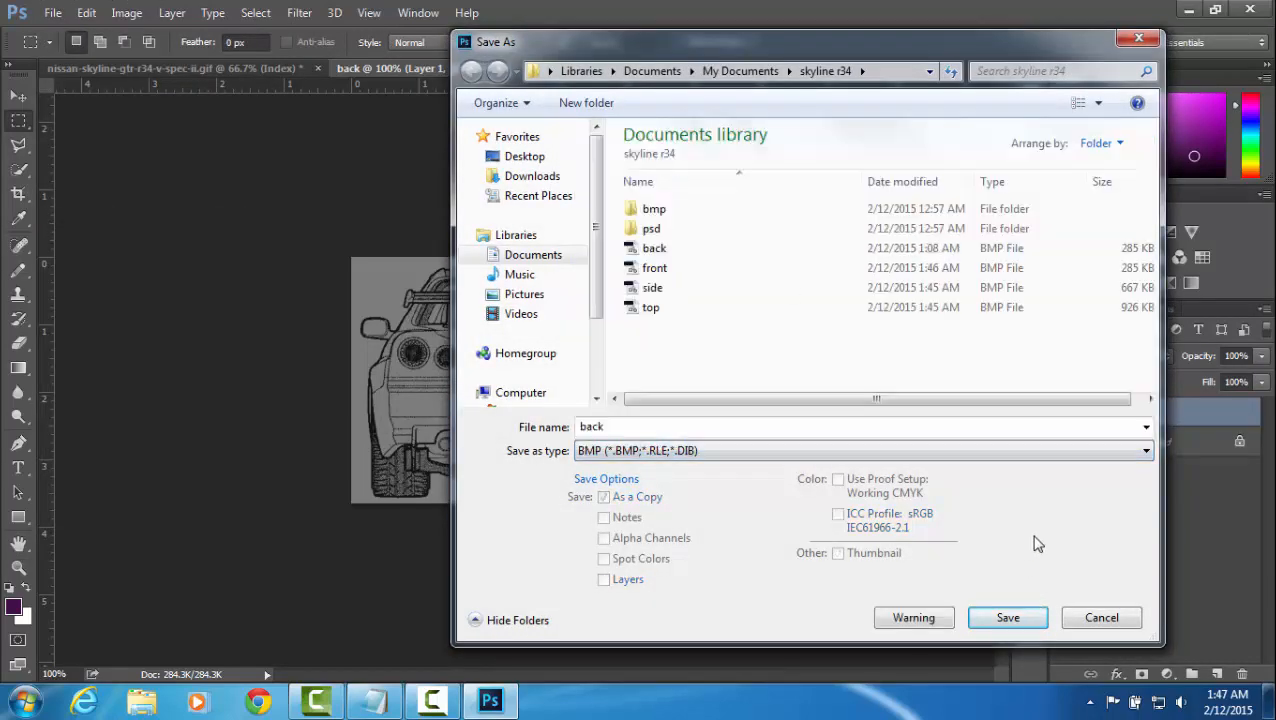
Save the rear view as back.bmp, replacing the existing file
left_click(1008, 616)
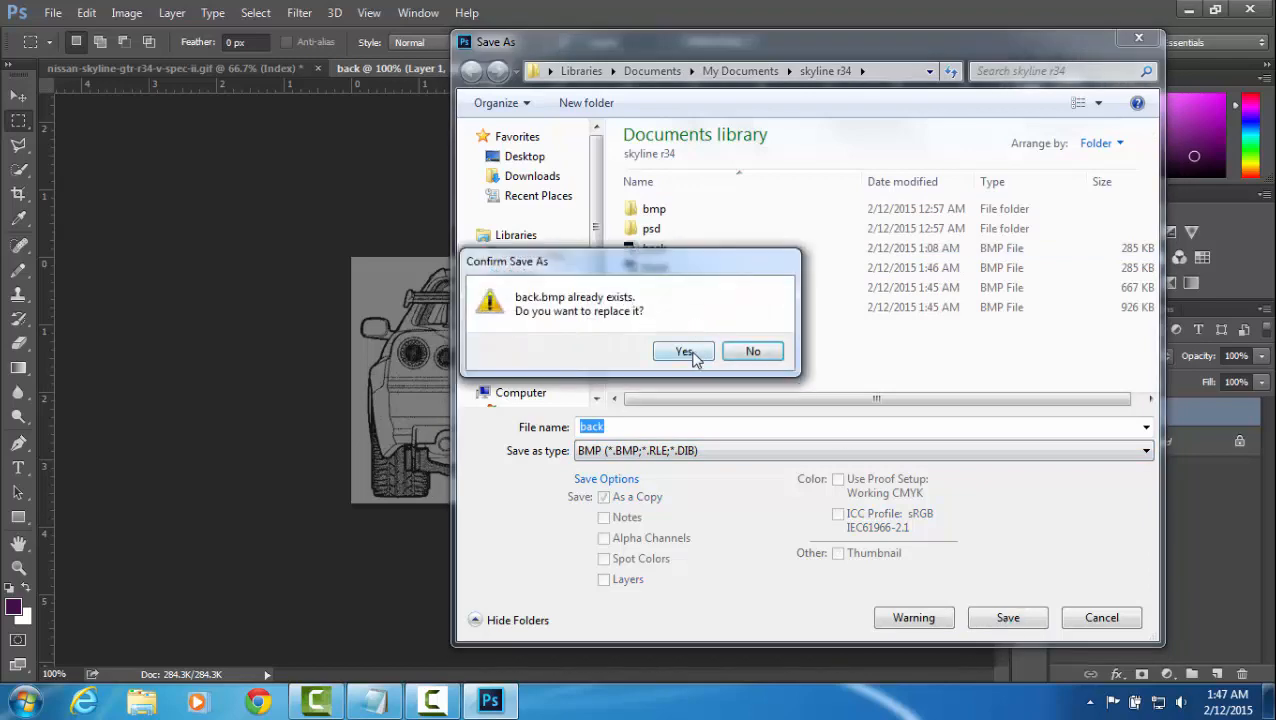
left_click(684, 352)
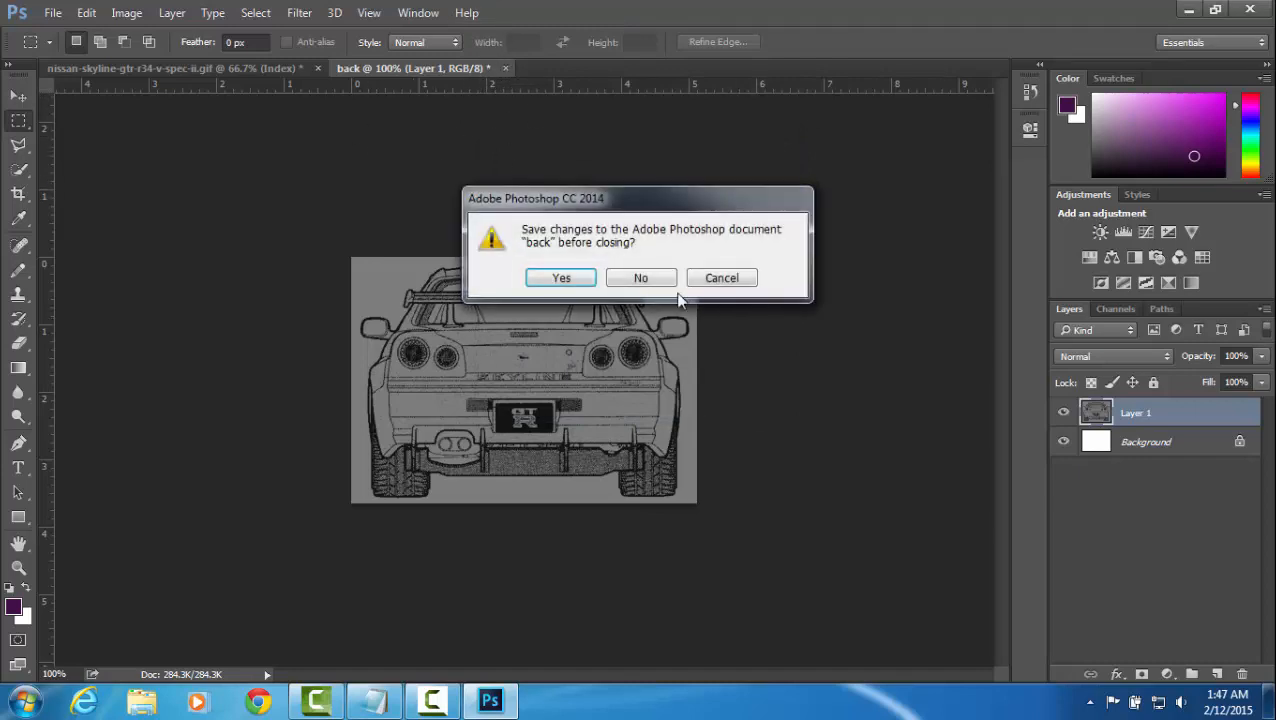
Close the back document without saving changes, leaving the full blueprint open
left_click(640, 276)
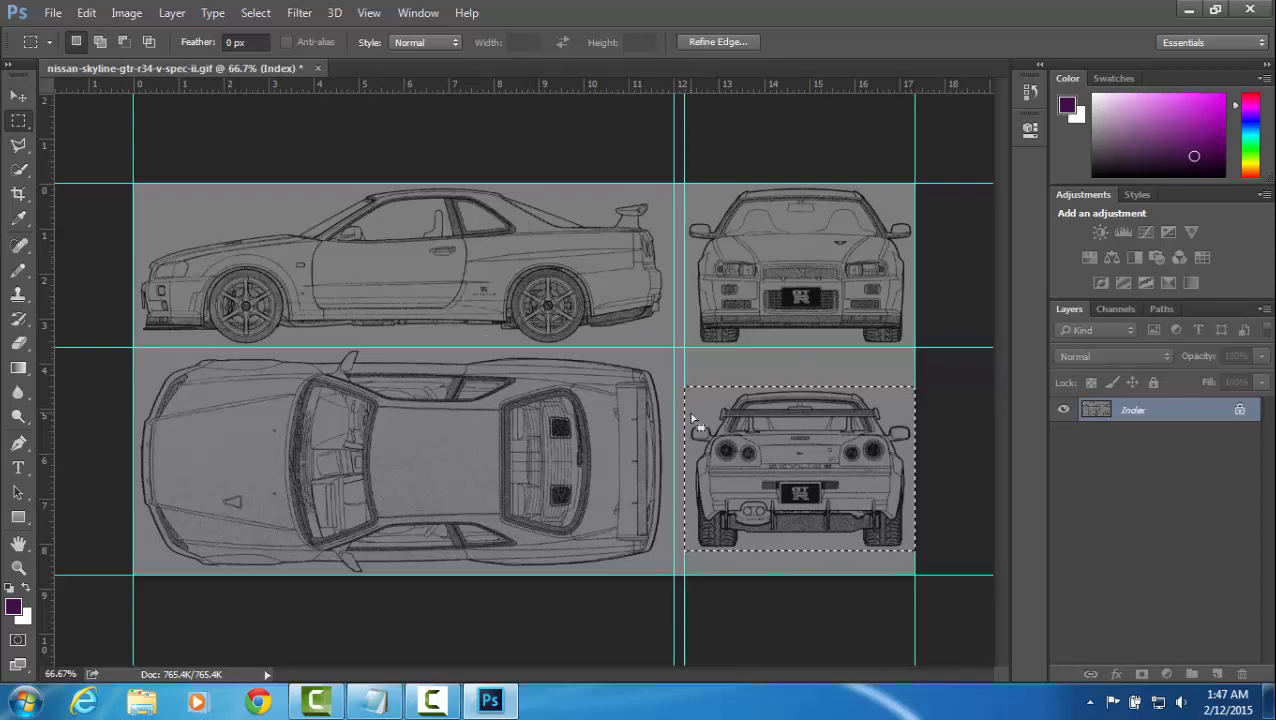
mouse_move(692, 404)
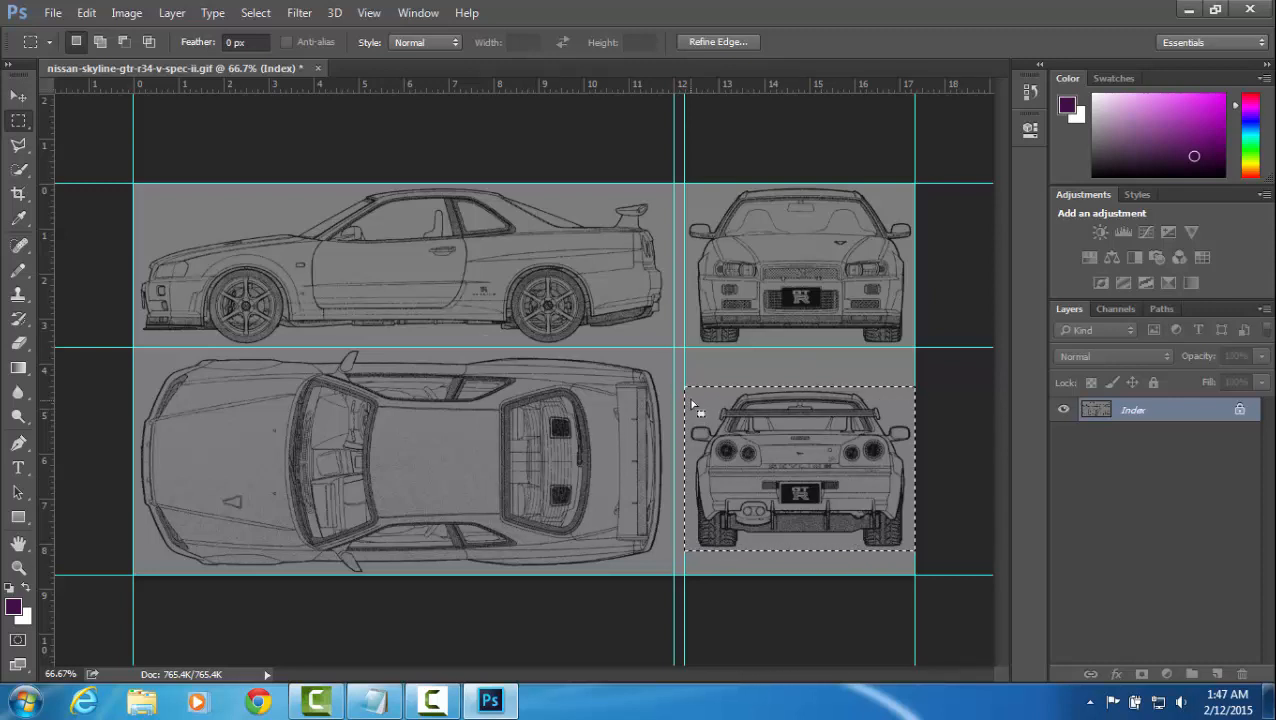